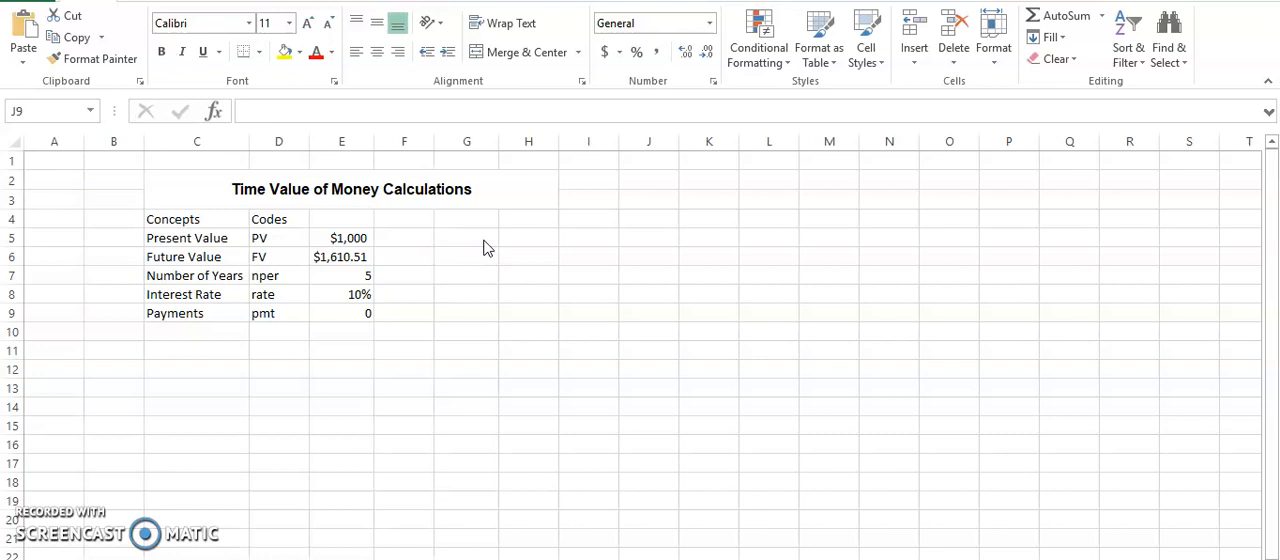
mouse_move(492, 248)
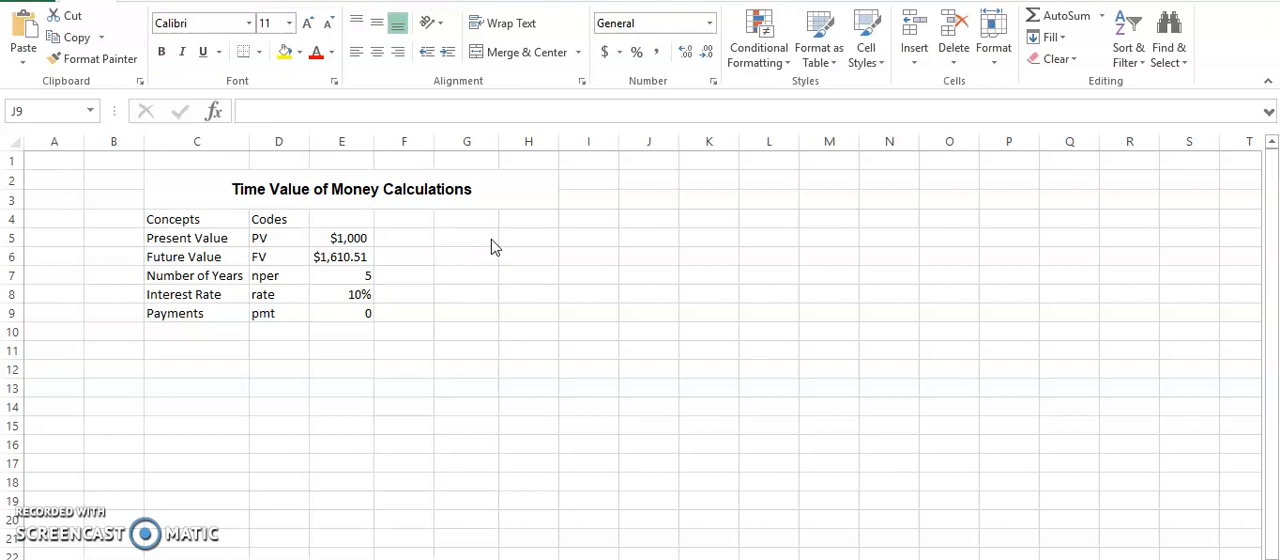
Step: Review the payments input cell in the time value of money table
left_click(648, 312)
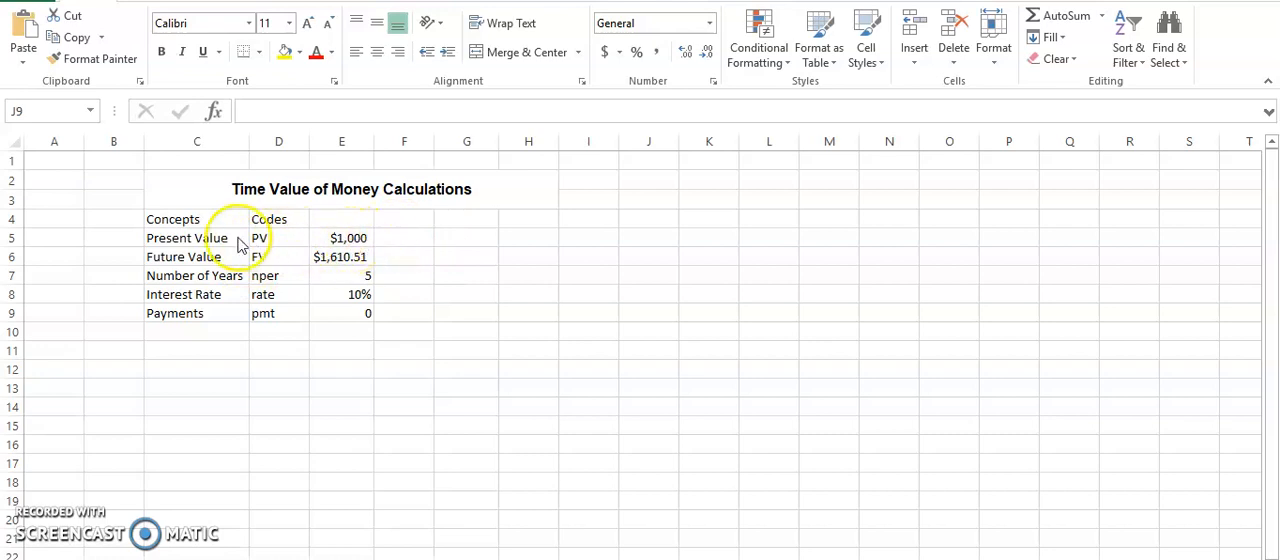
left_click(648, 312)
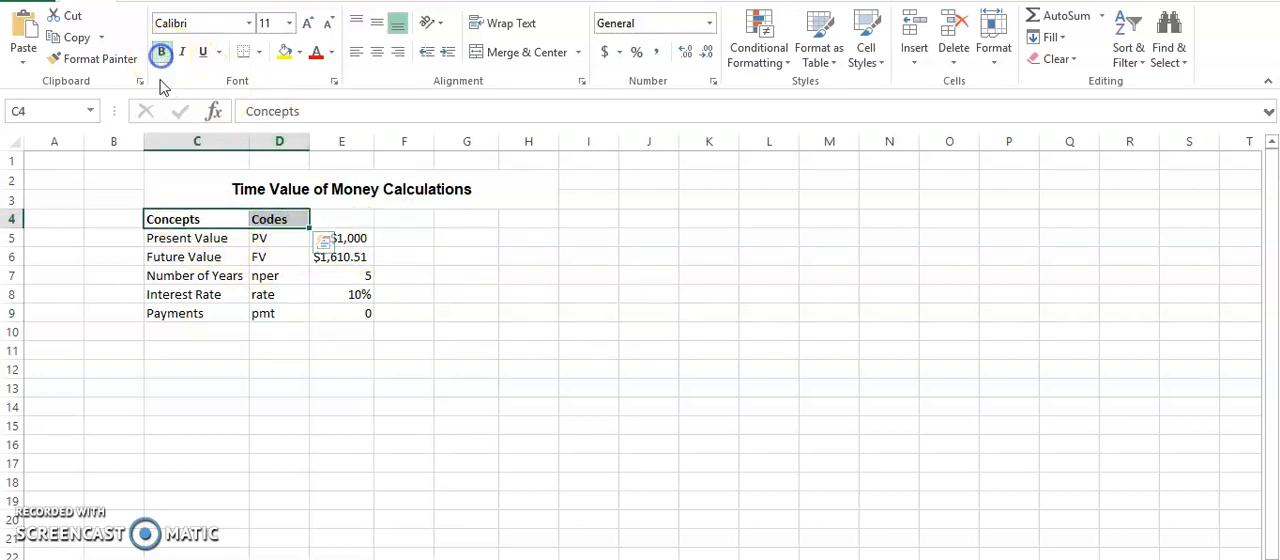
left_click(528, 312)
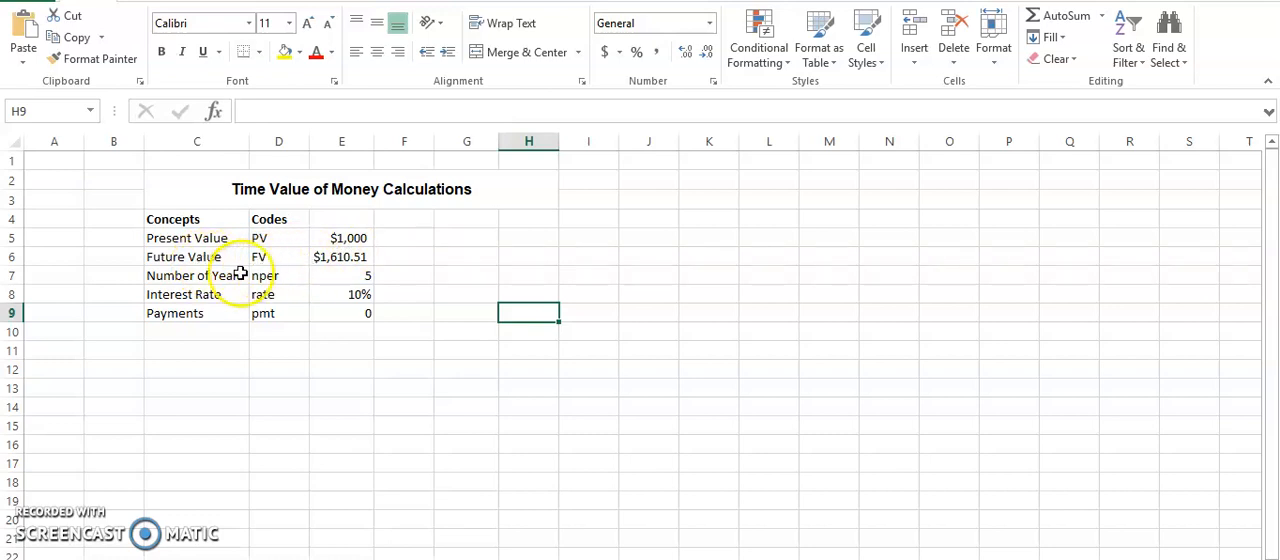
mouse_move(208, 294)
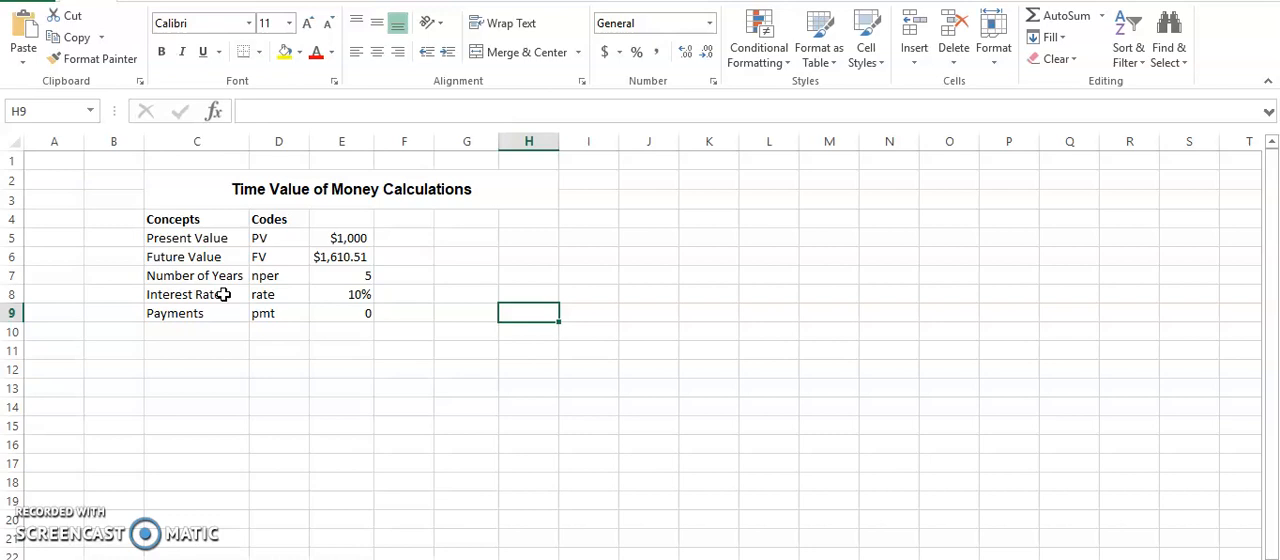
mouse_move(444, 260)
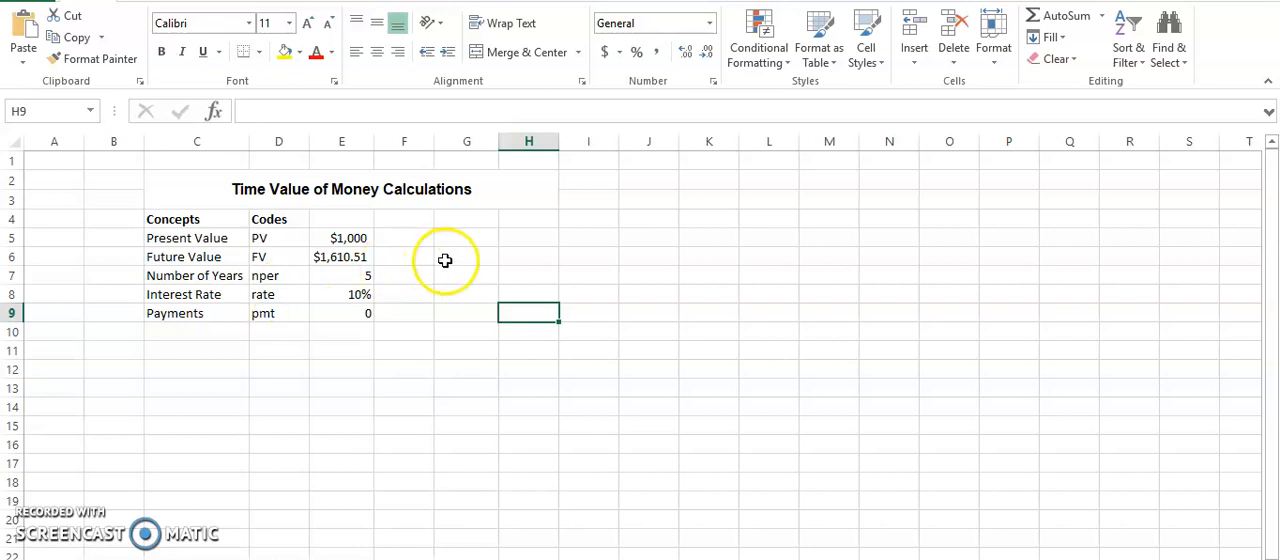
Step: Enter =PV(E8,E7,E9,-E6,0) in G5 so Present Value shows $1,000.00
left_click(466, 236)
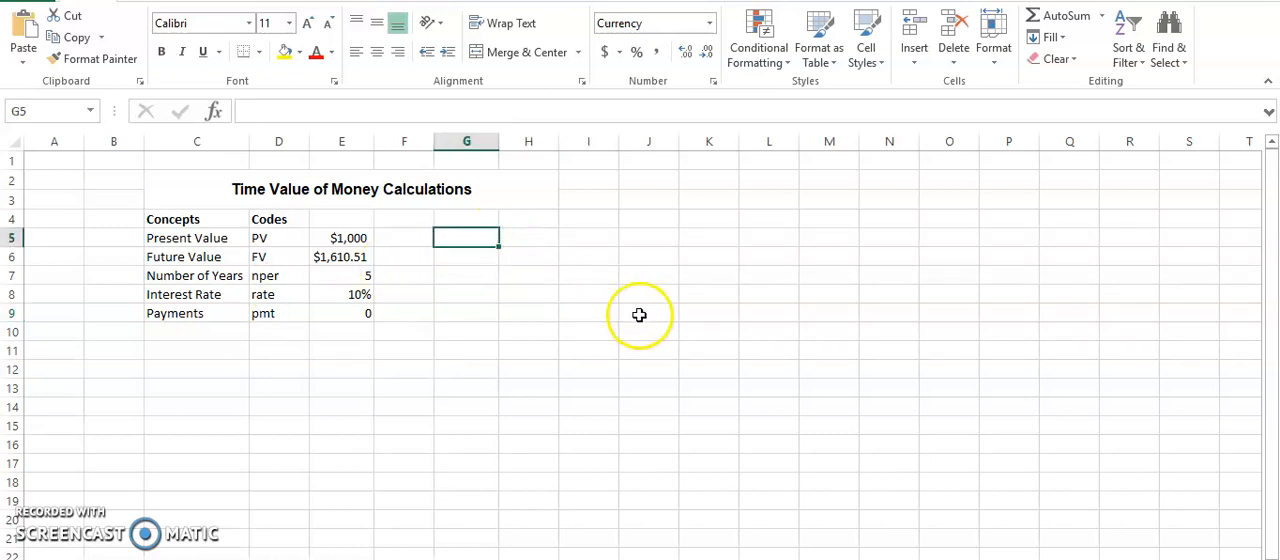
mouse_move(664, 326)
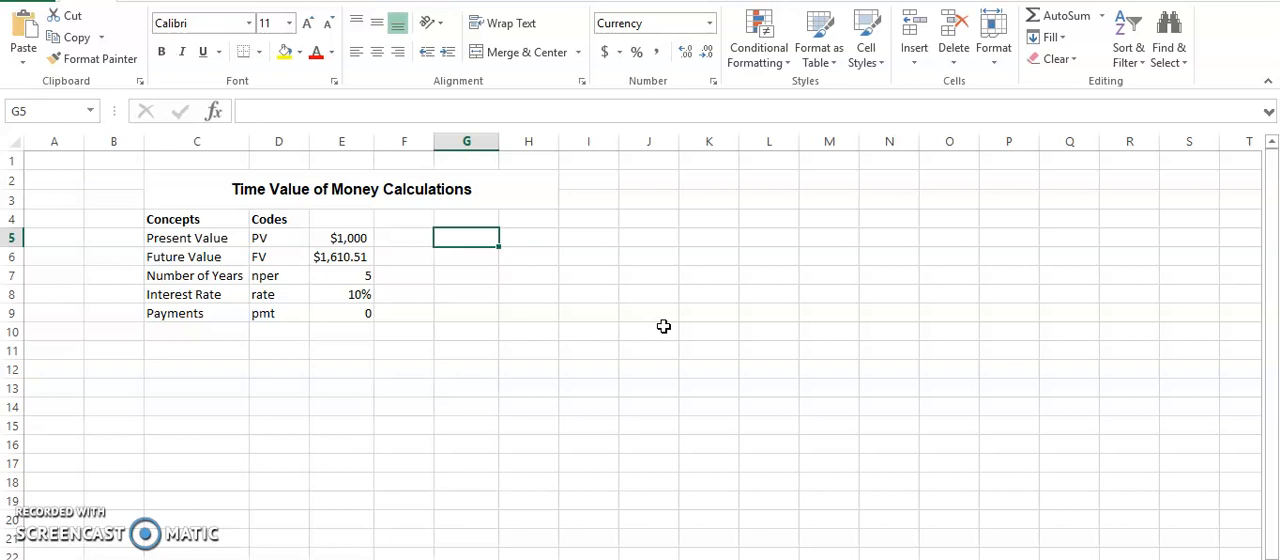
type("=")
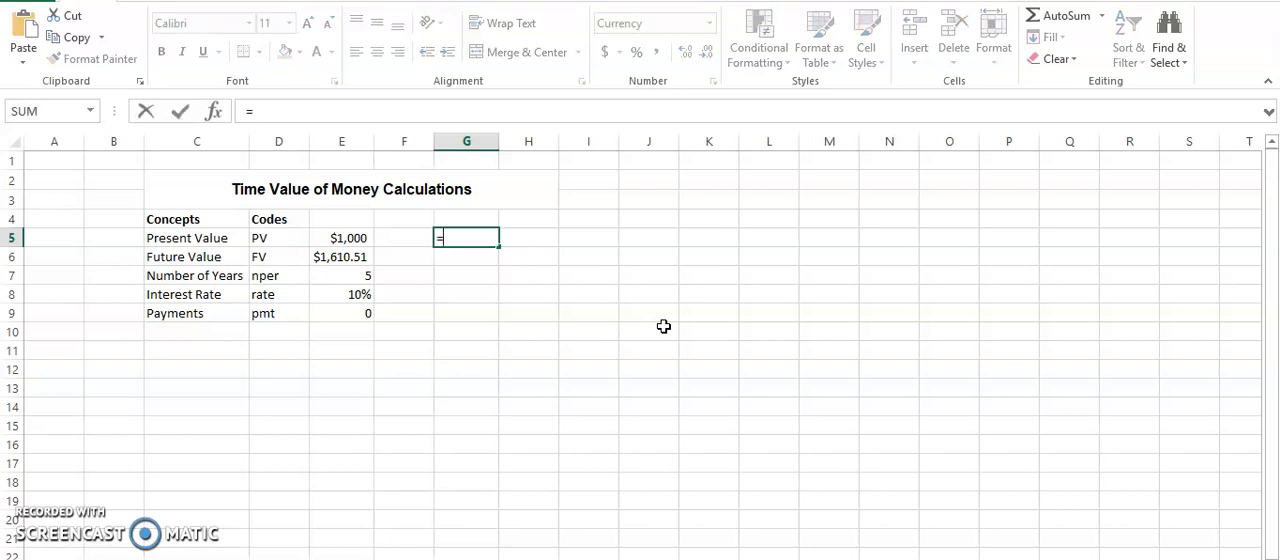
type("pv(")
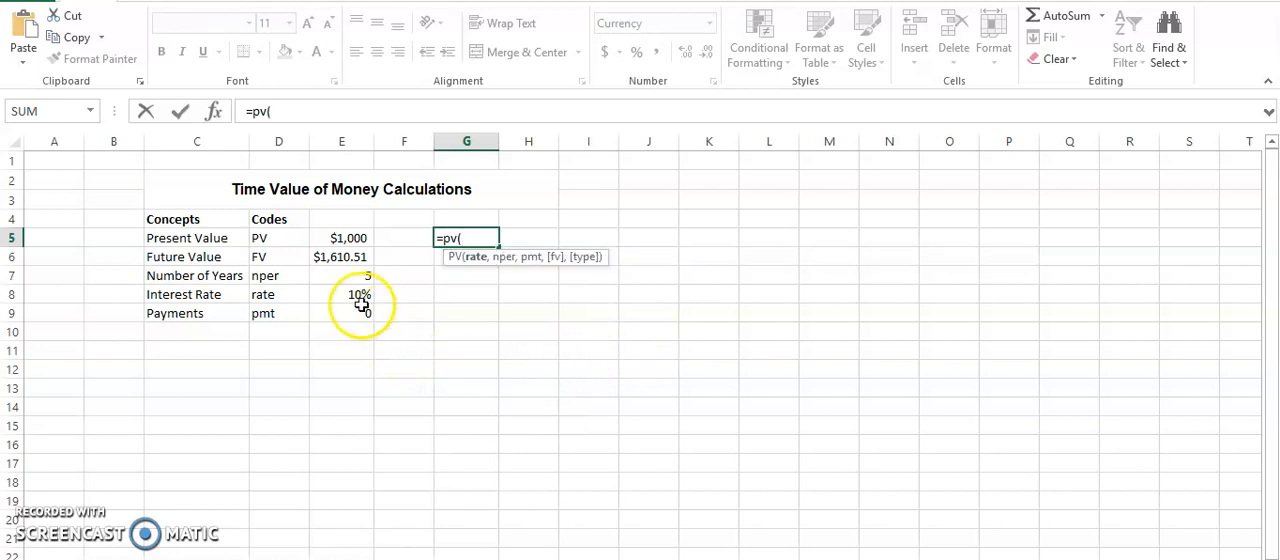
left_click(342, 294)
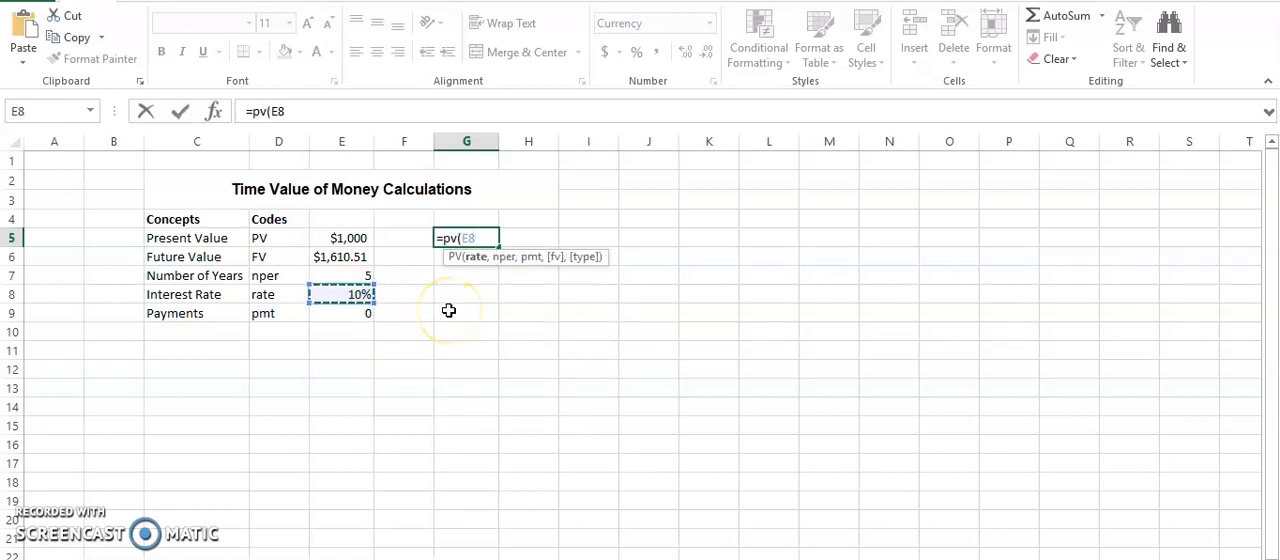
type(",")
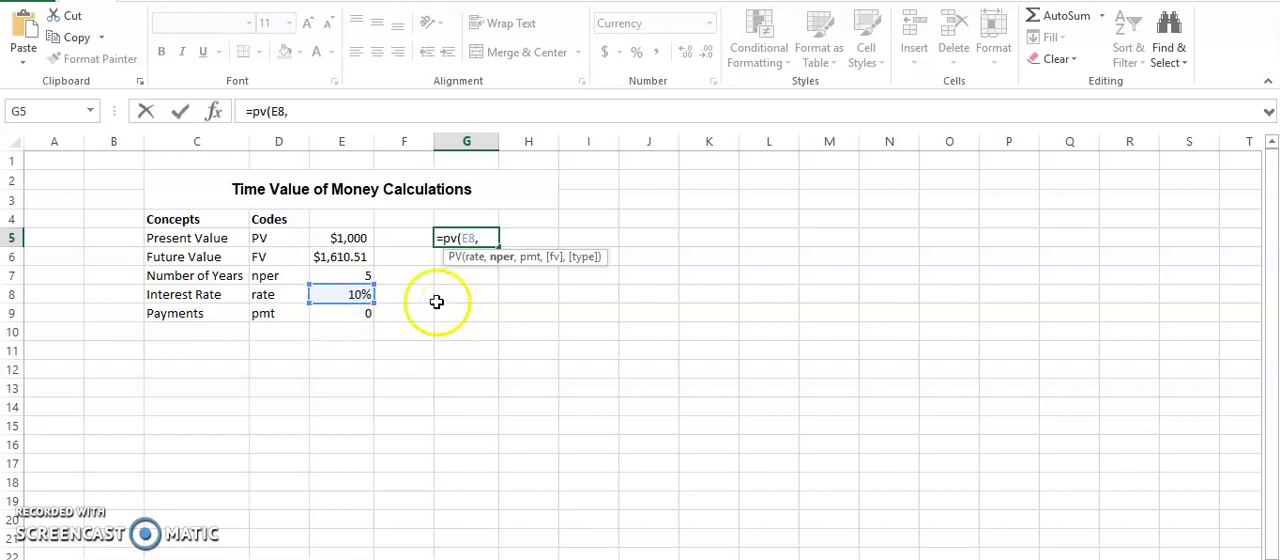
left_click(342, 276)
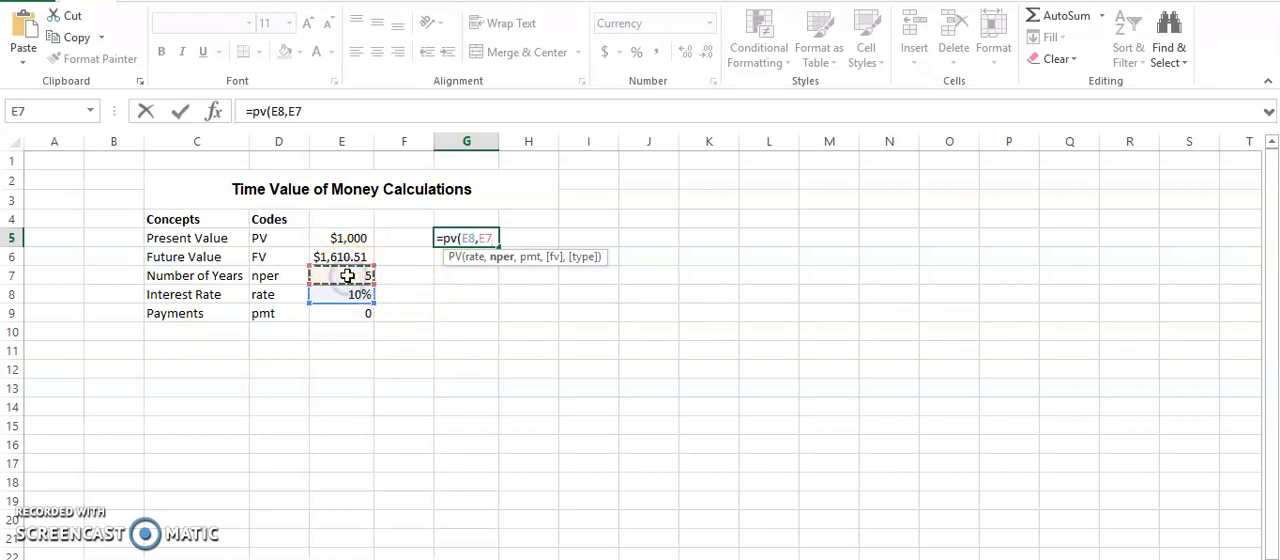
type(",")
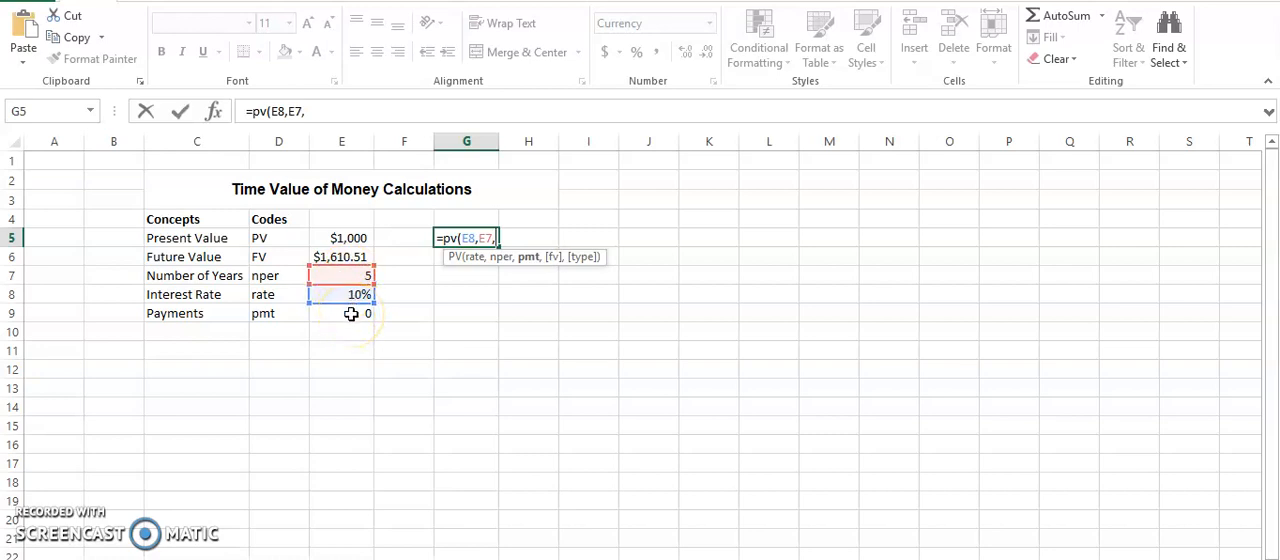
left_click(340, 312)
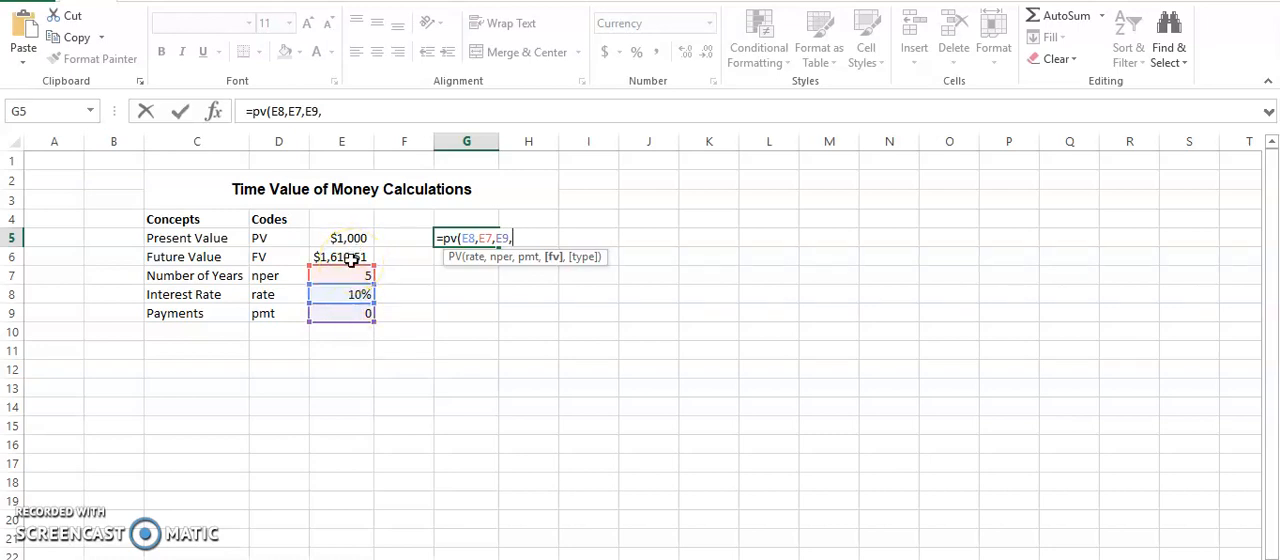
type("-")
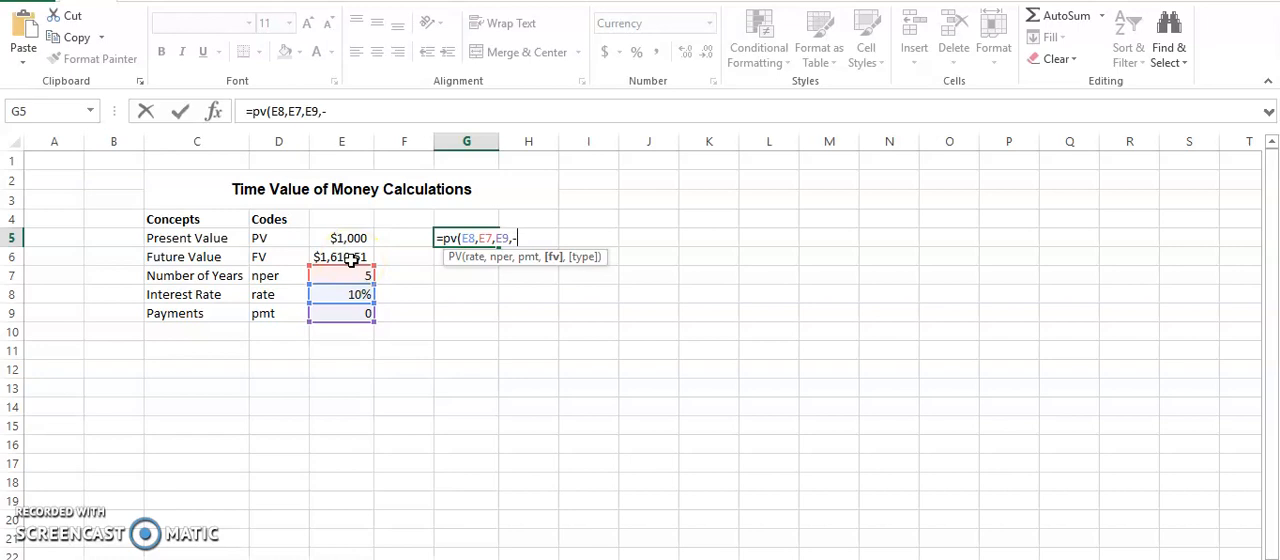
left_click(340, 256)
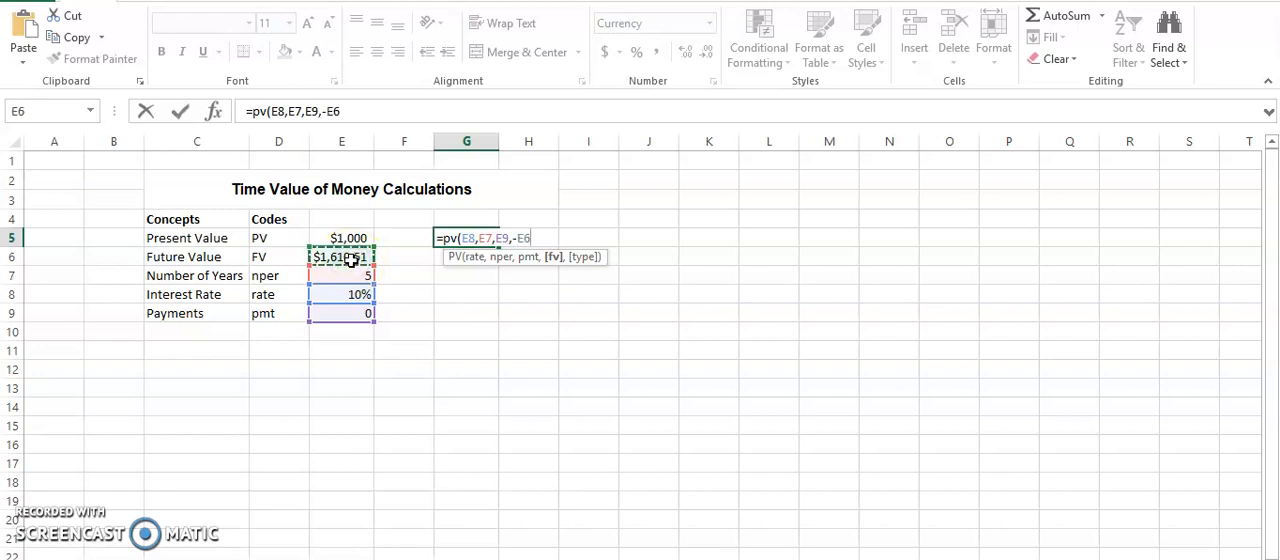
type(",")
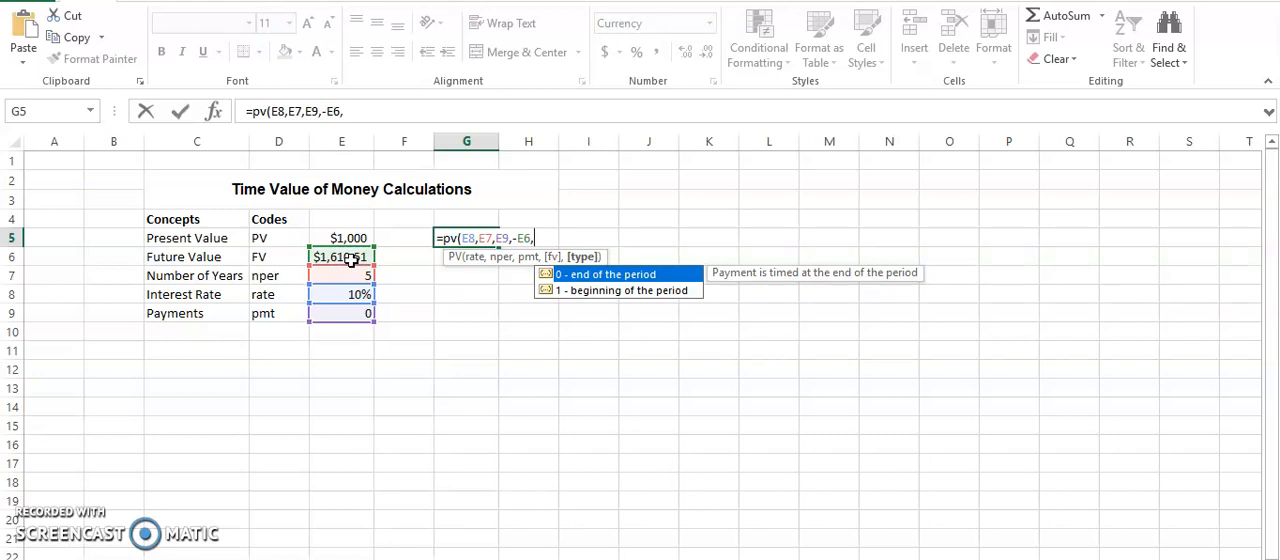
type("0")
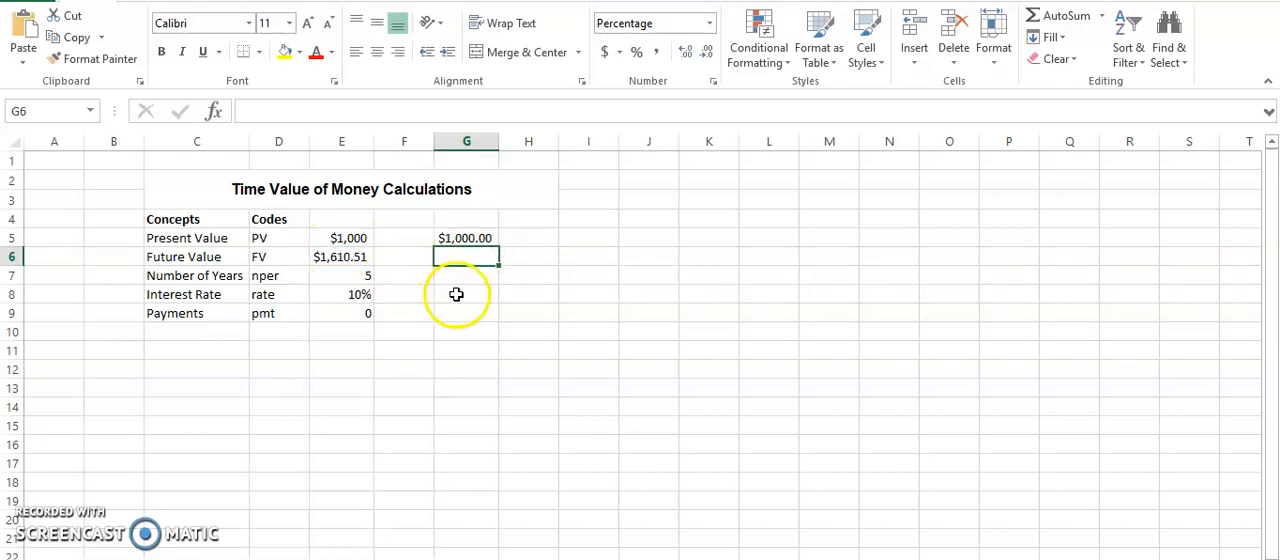
mouse_move(628, 348)
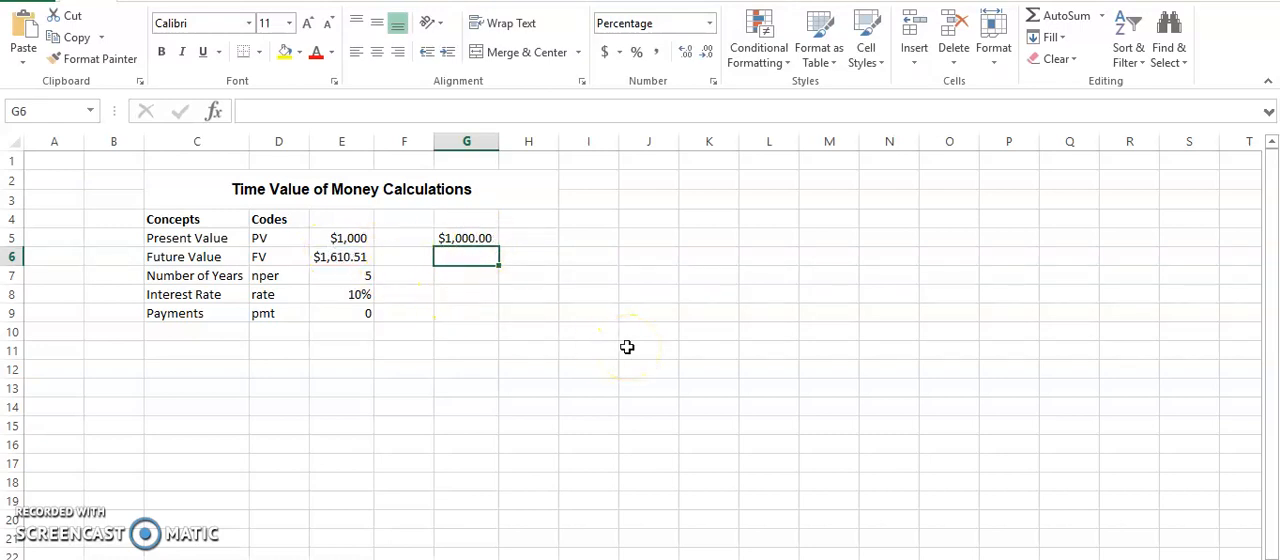
Step: Enter =FV(E8,E7,E9,-E5,0) in G6 so Future Value shows $1,610.51
type("=")
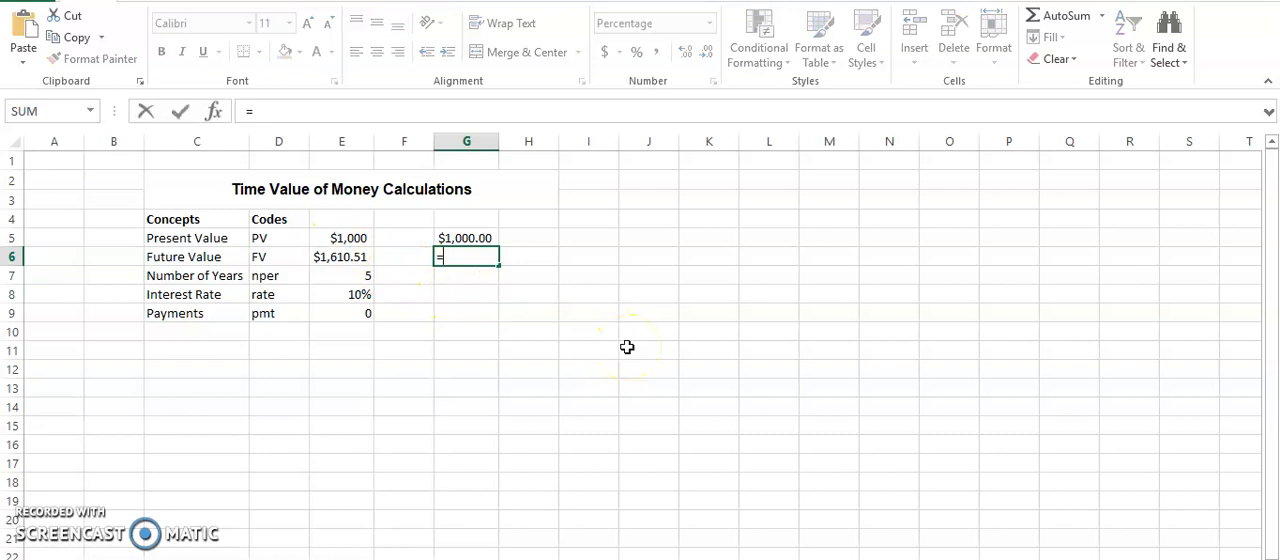
type("fv")
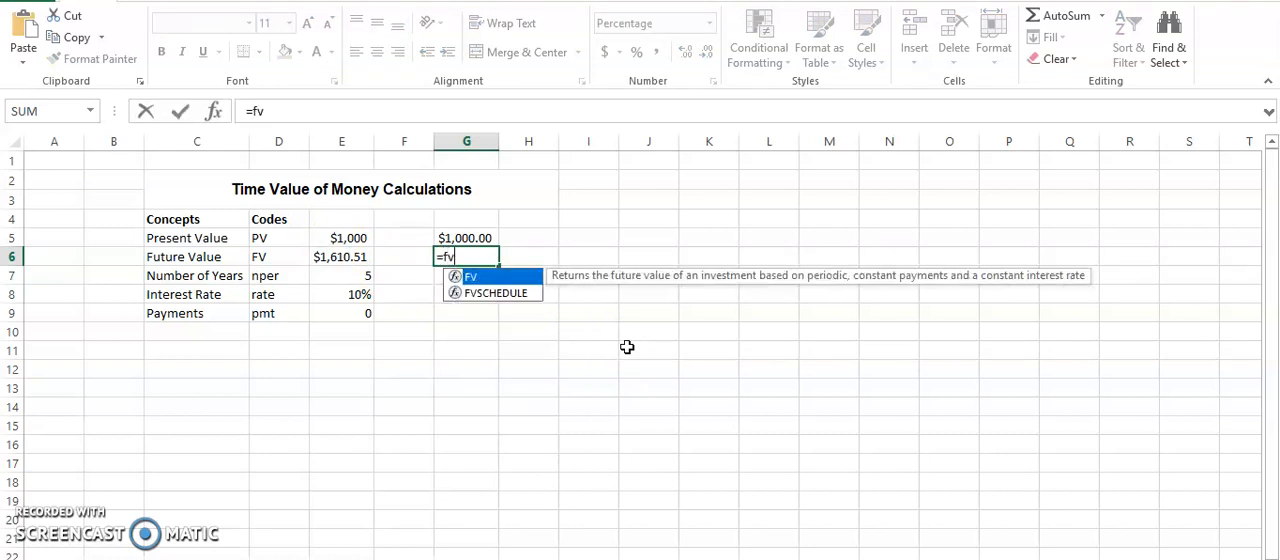
type("(")
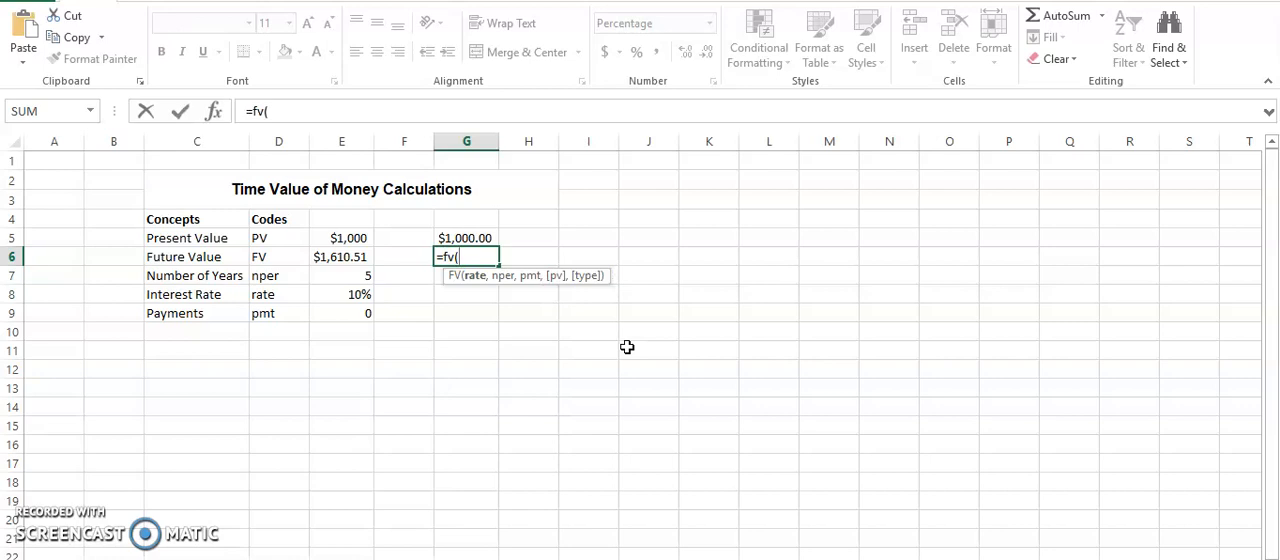
left_click(340, 294)
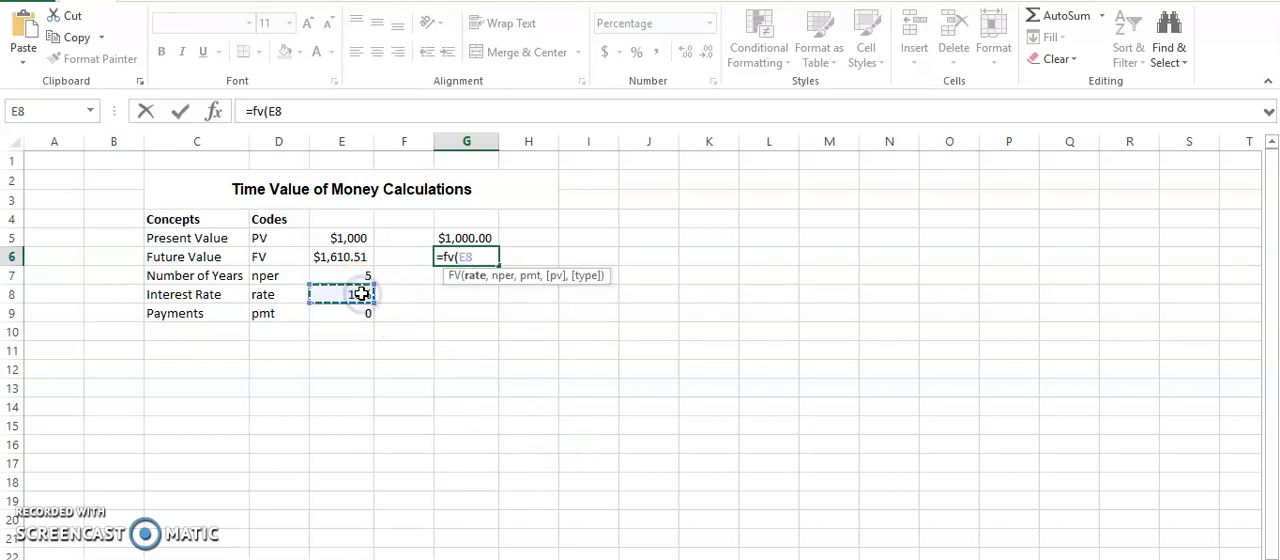
left_click(340, 276)
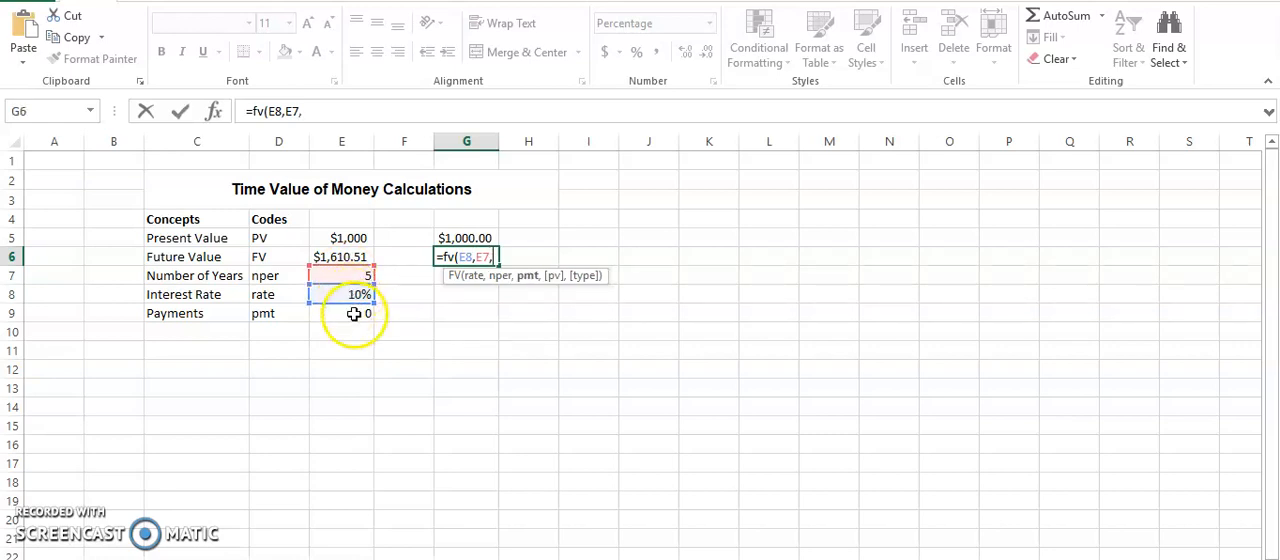
left_click(340, 312)
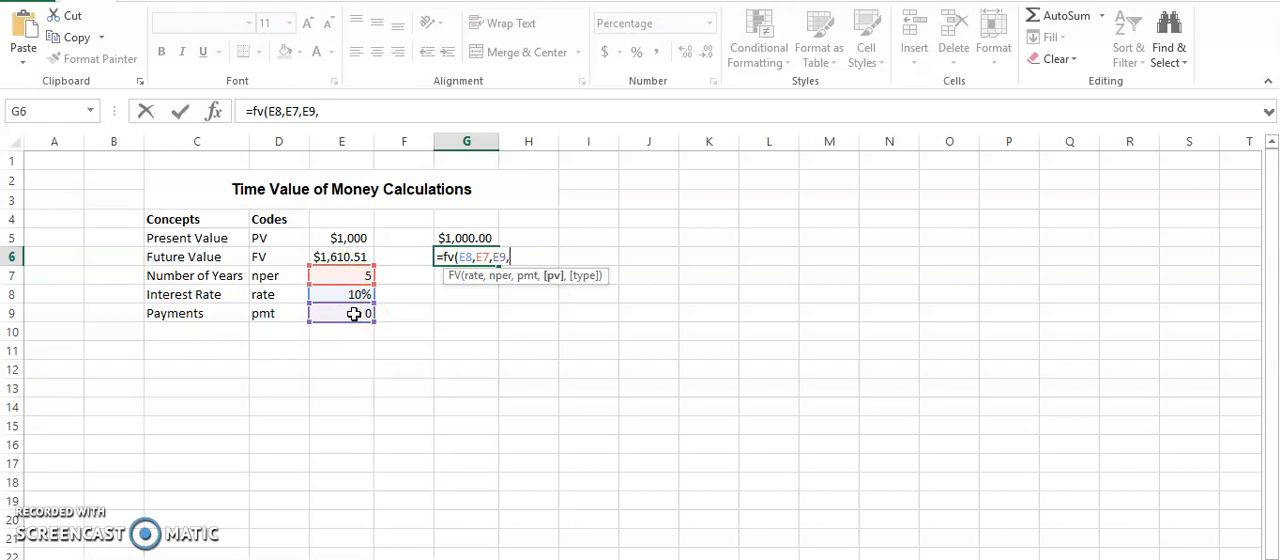
type("-")
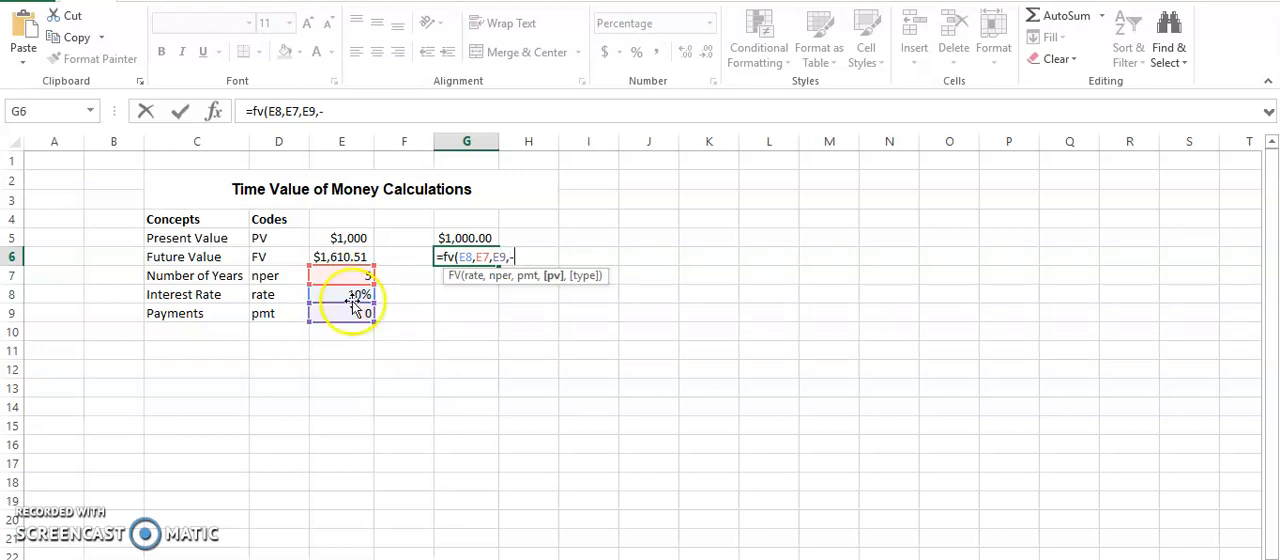
left_click(340, 236)
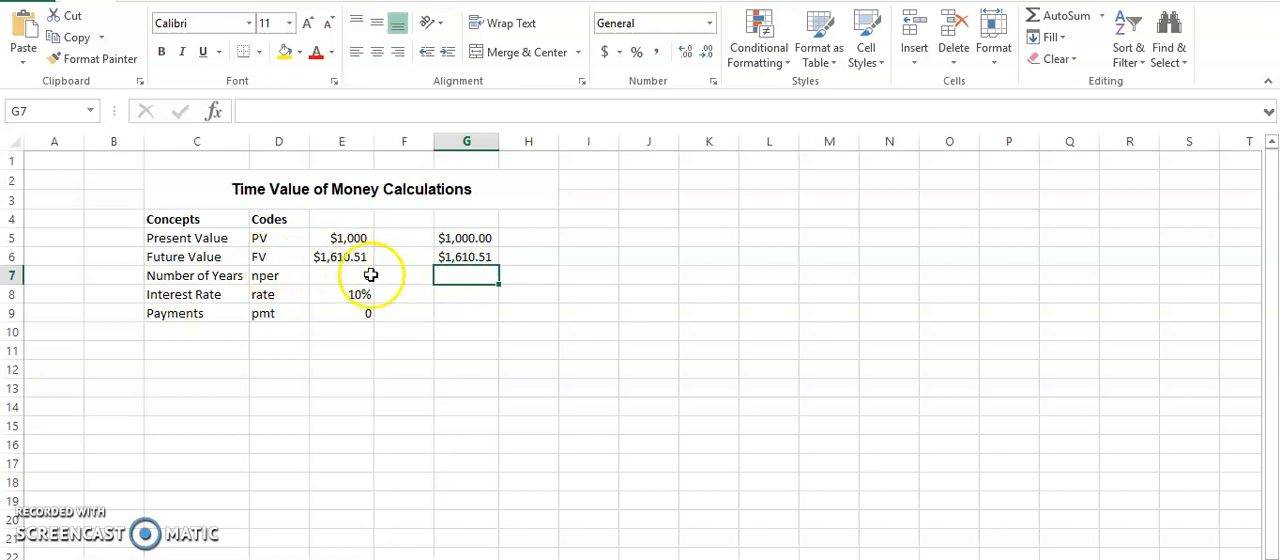
type("5")
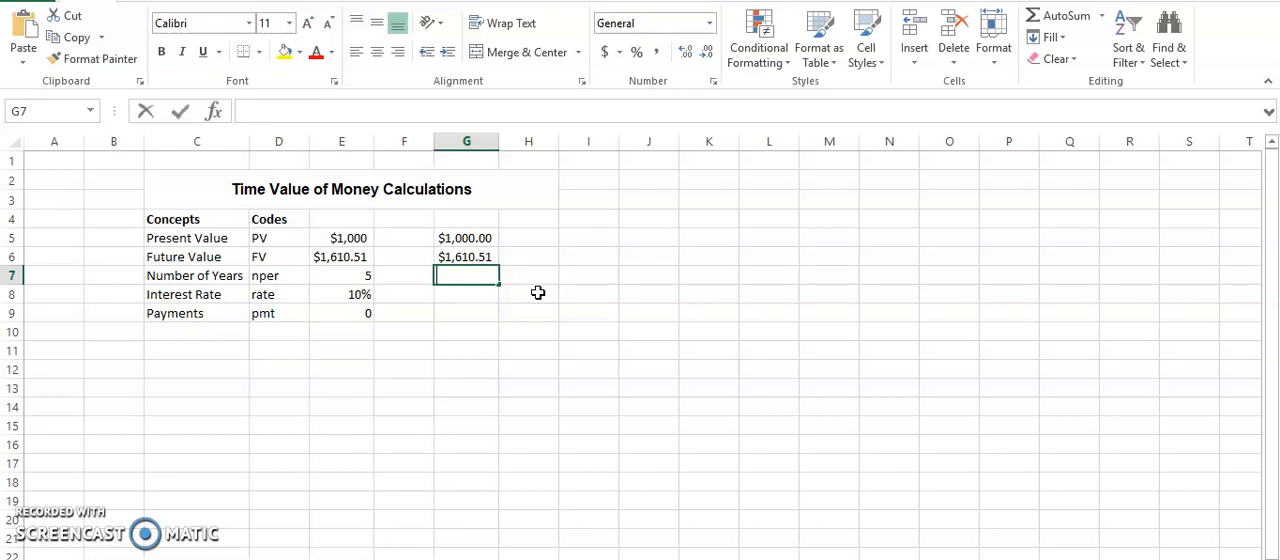
Step: Enter =NPER(E8,E9,E5,-E6) in G7 so Number of Years shows 5
type("=nper")
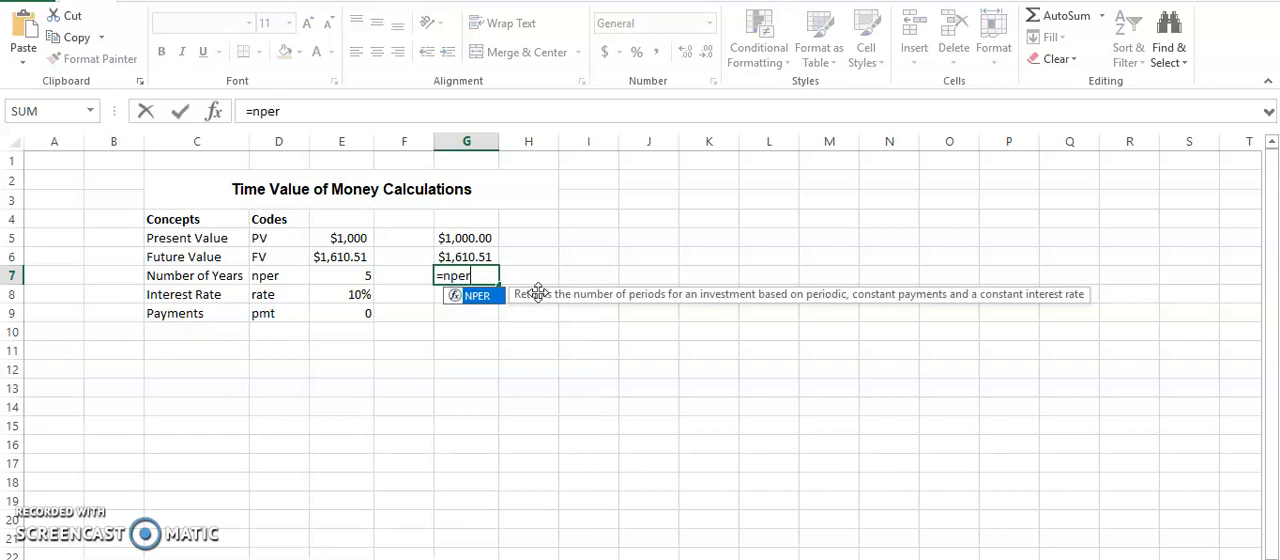
type("(")
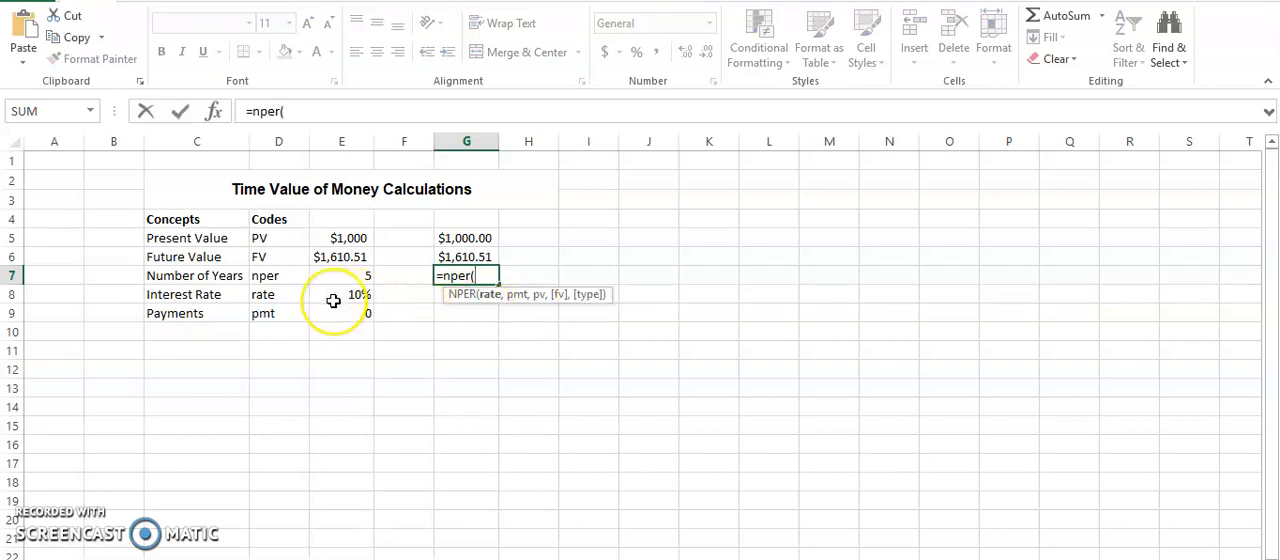
left_click(340, 294)
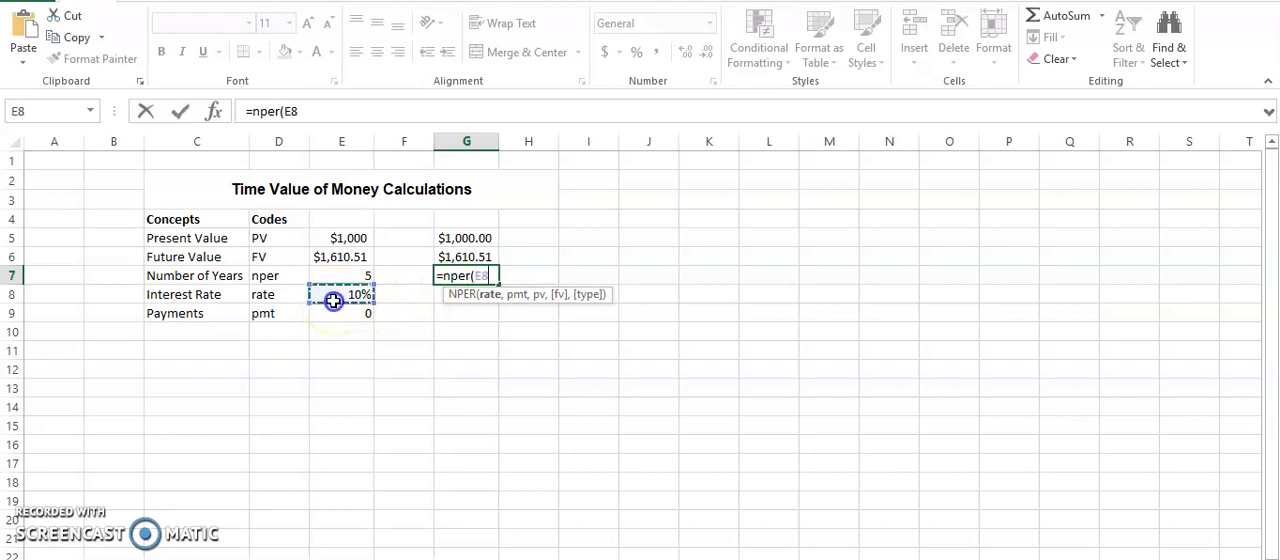
left_click(340, 294)
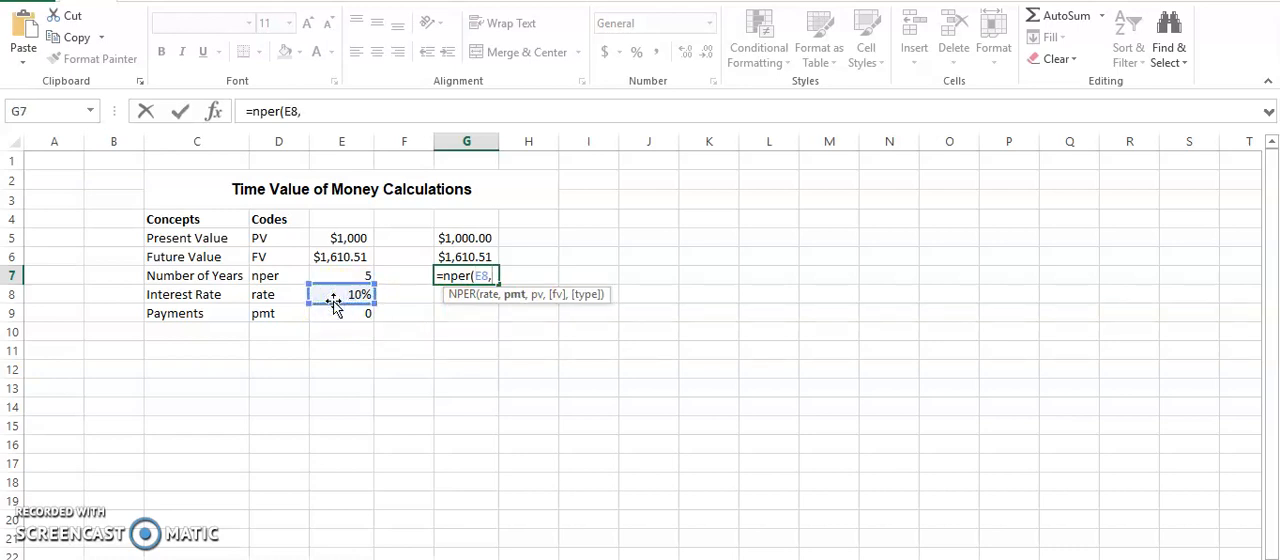
left_click(340, 312)
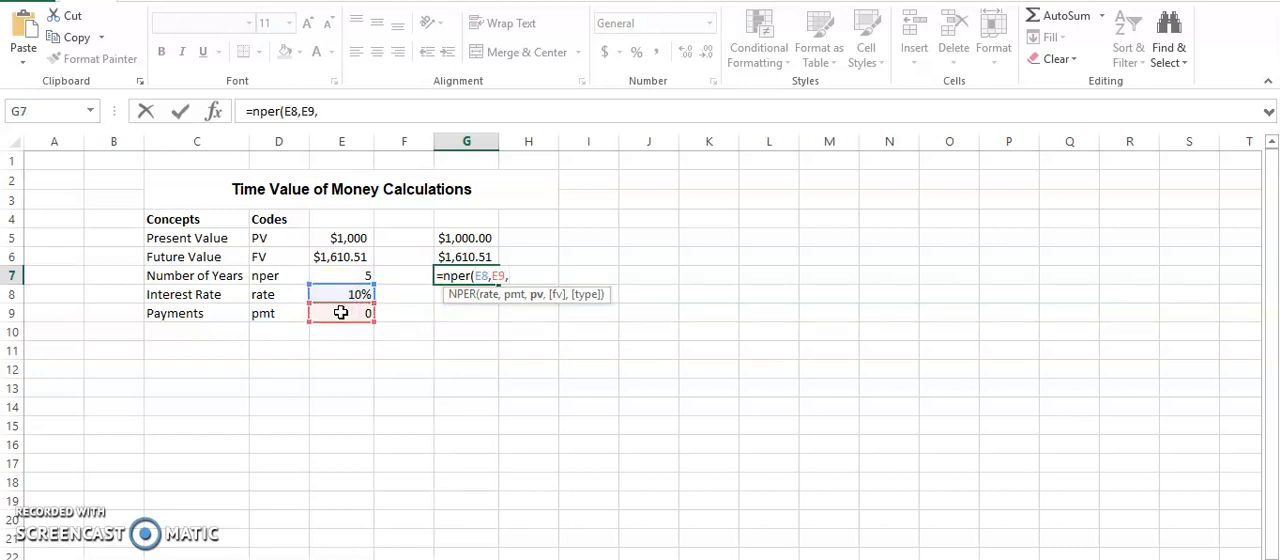
left_click(340, 238)
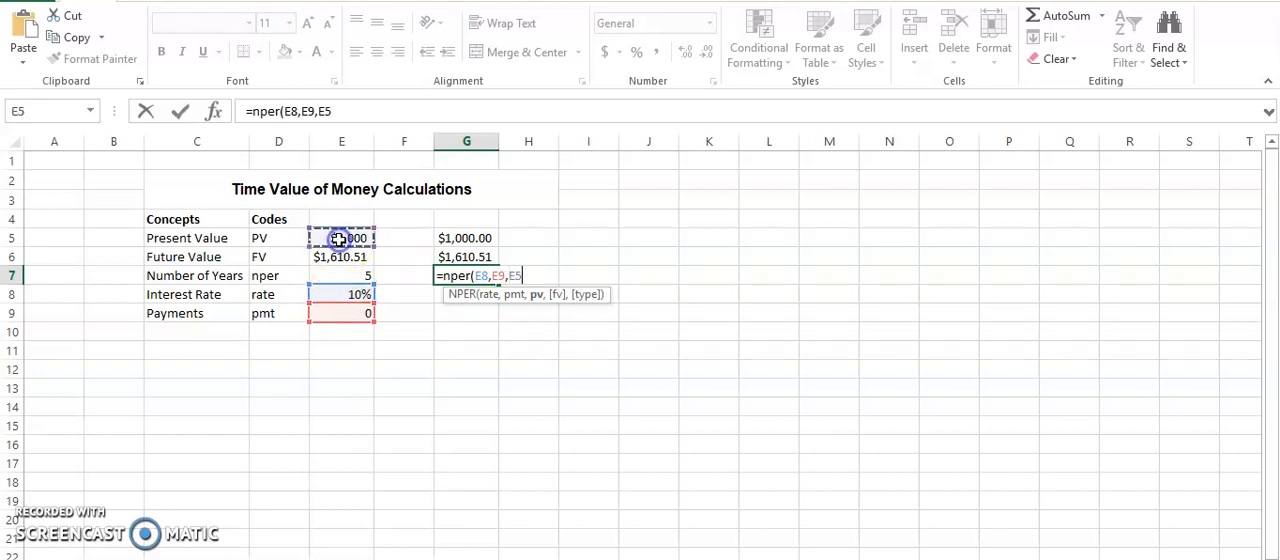
type(",-")
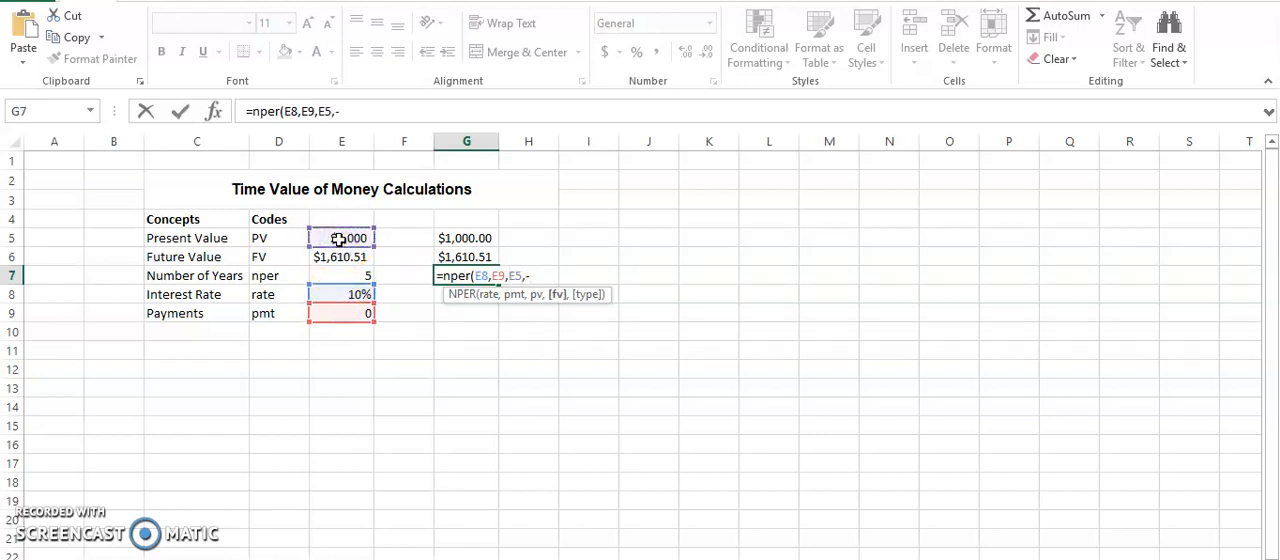
left_click(340, 256)
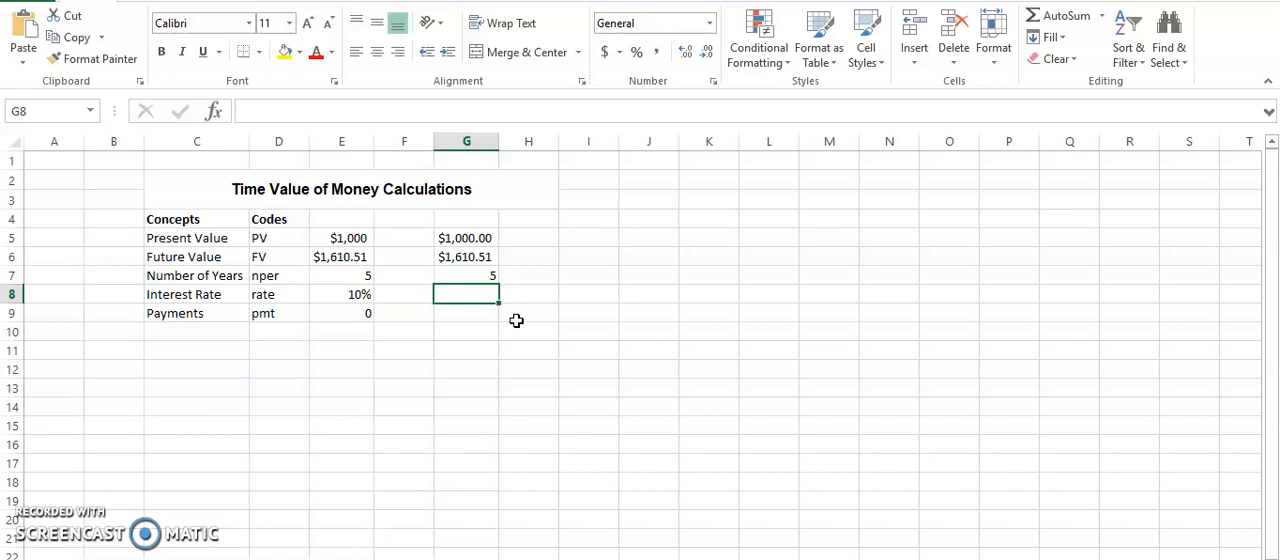
Step: Enter =RATE(E7,E9,E5,-E6,0) in G8 so Interest Rate shows 10%
type("=rate(")
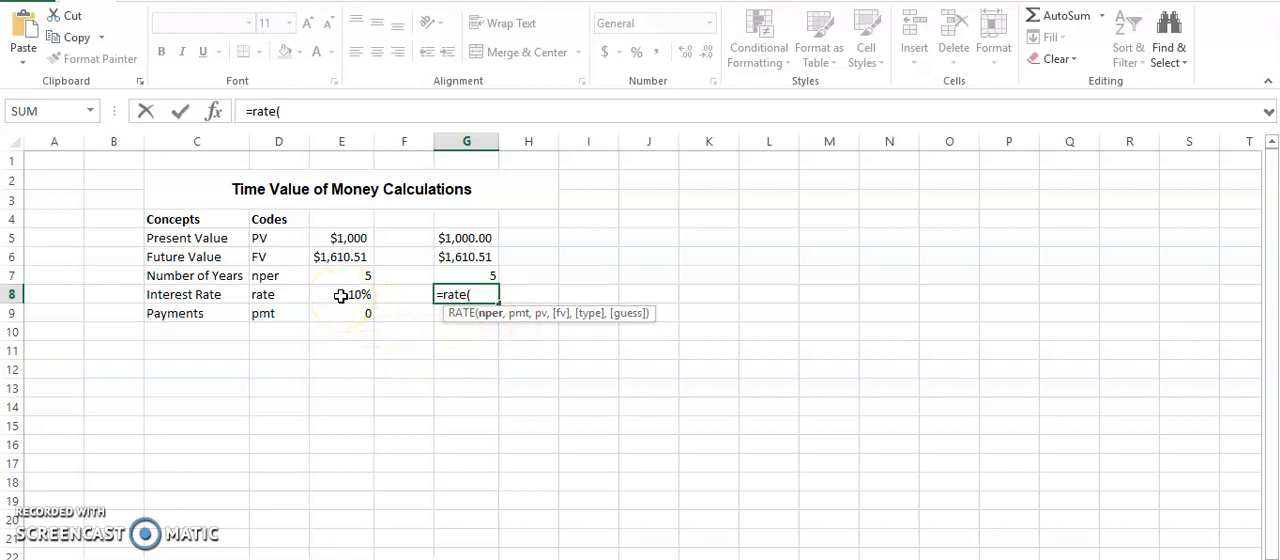
mouse_move(340, 280)
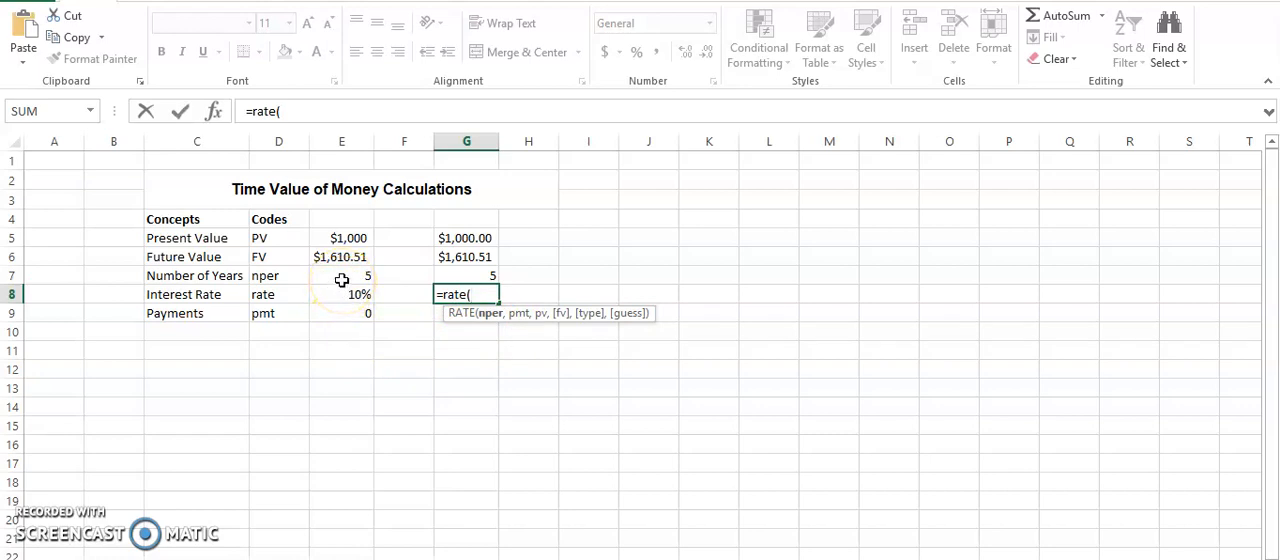
left_click(340, 276)
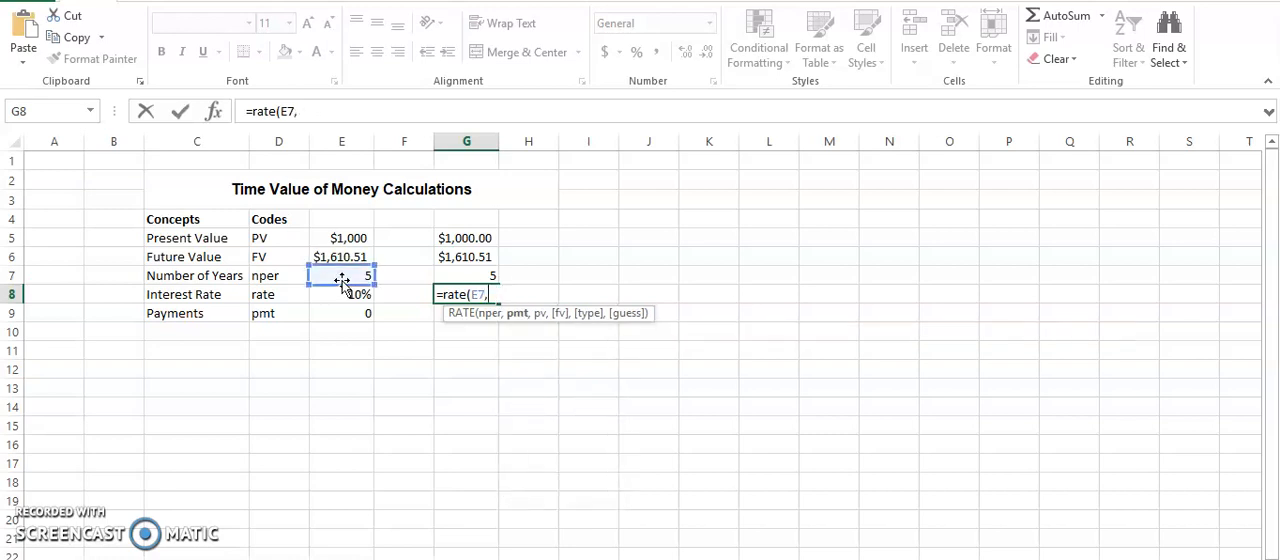
left_click(340, 312)
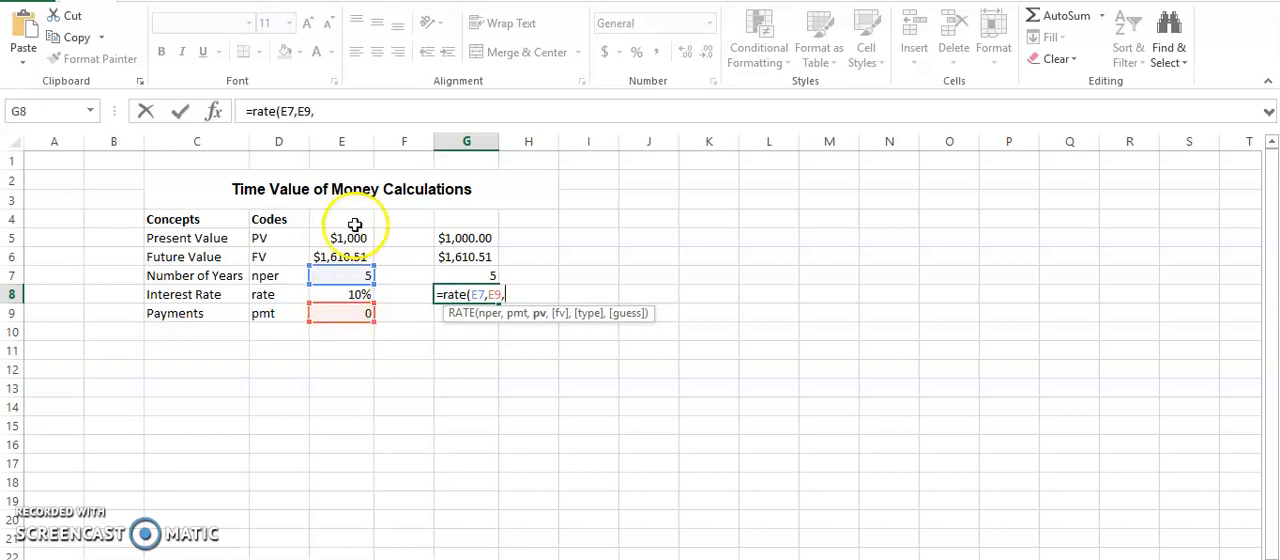
left_click(340, 238)
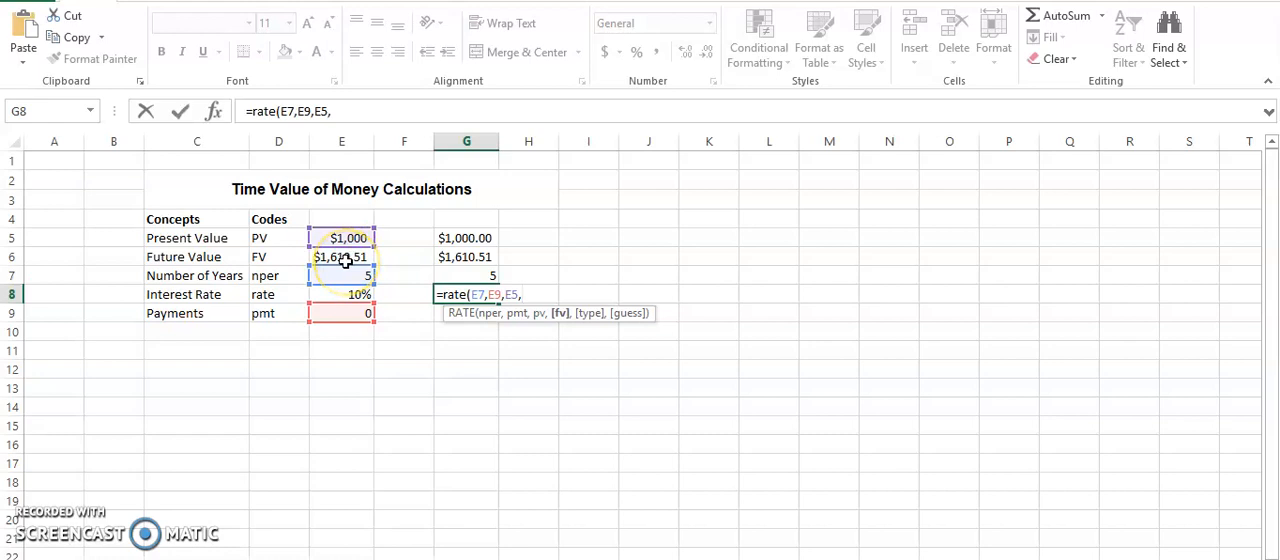
left_click(340, 256)
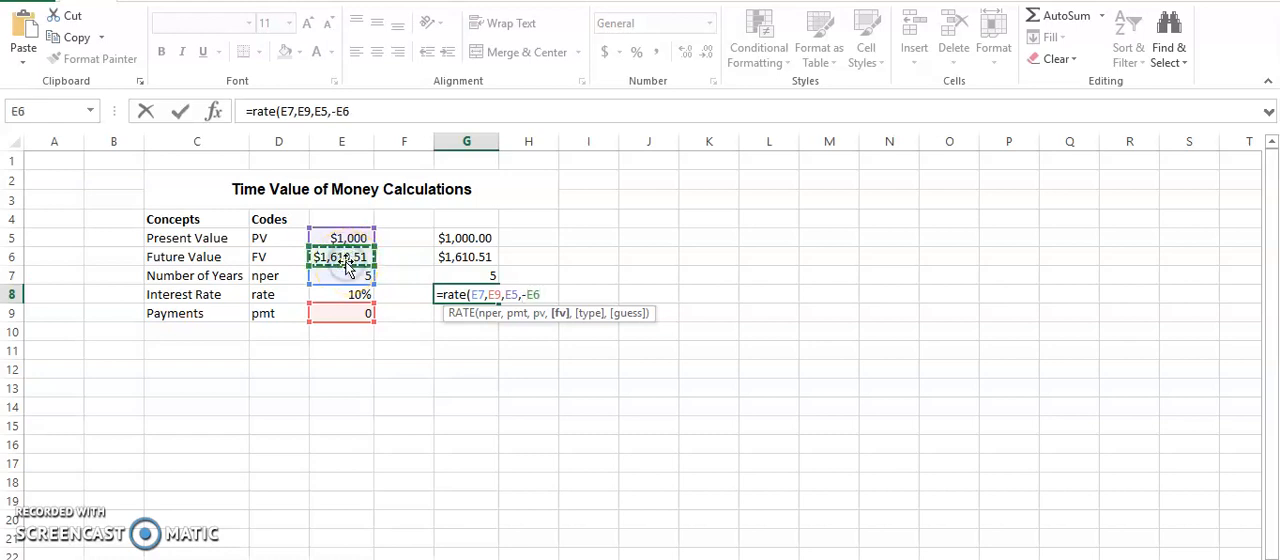
type(",0,")
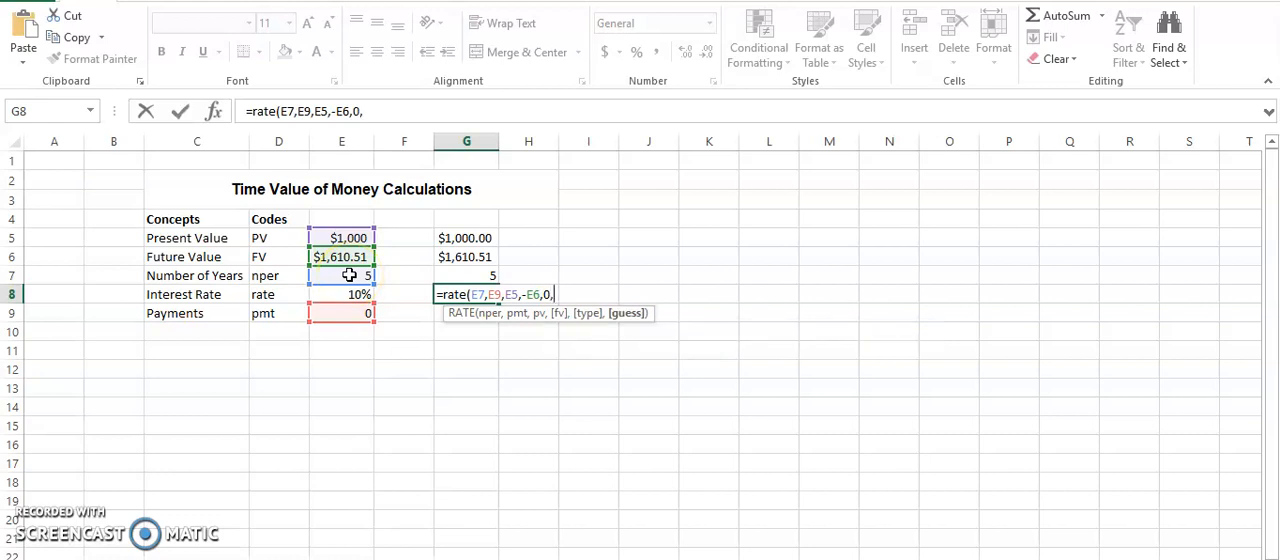
type("5")
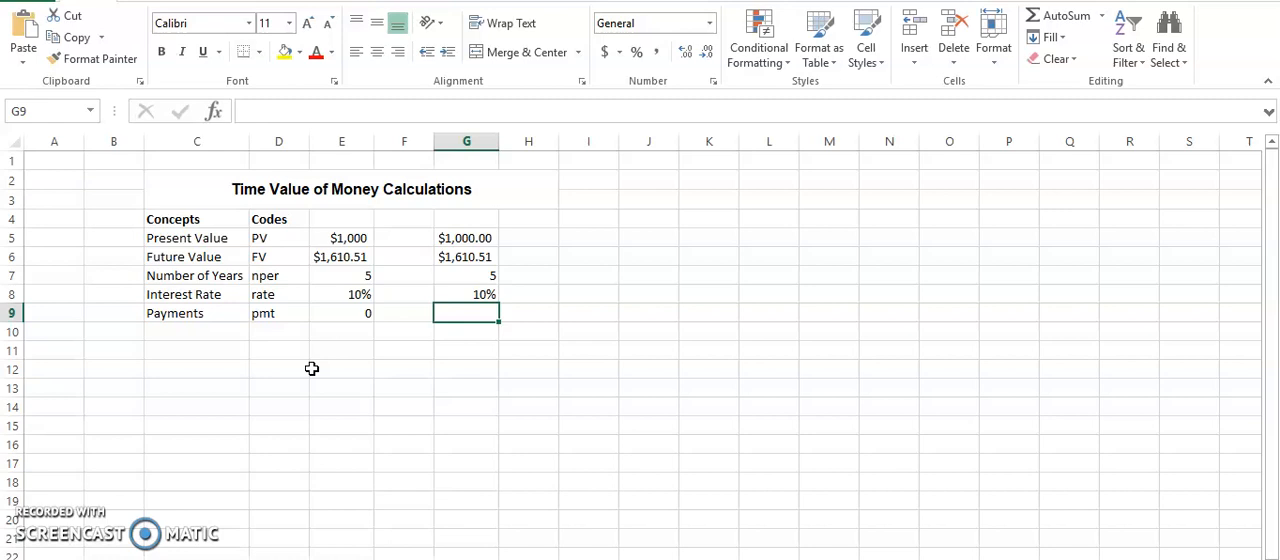
left_click(300, 368)
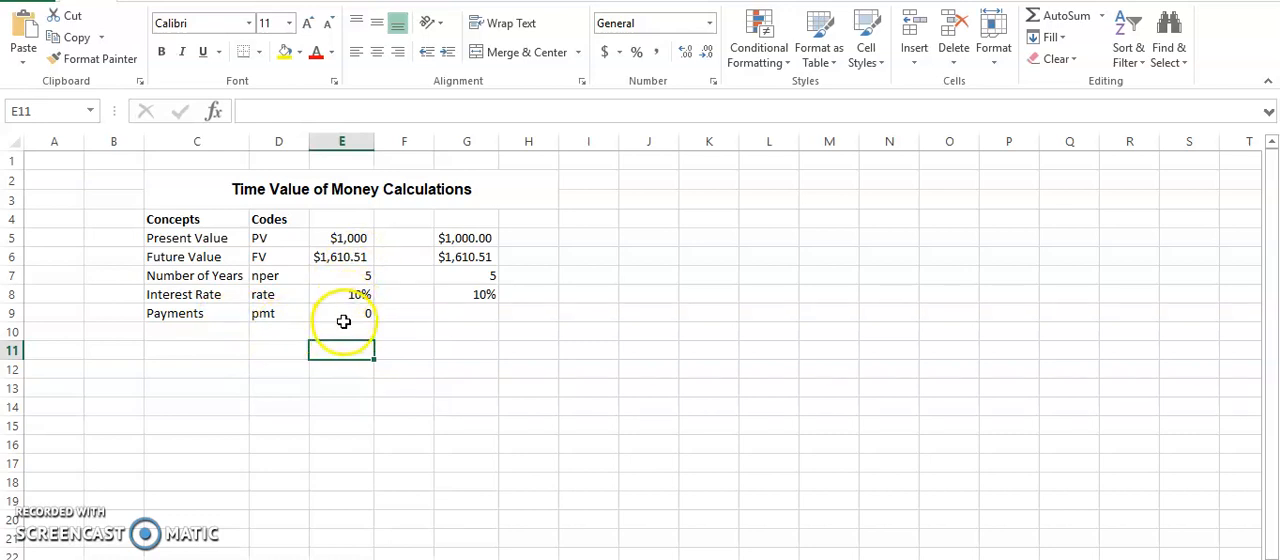
mouse_move(288, 362)
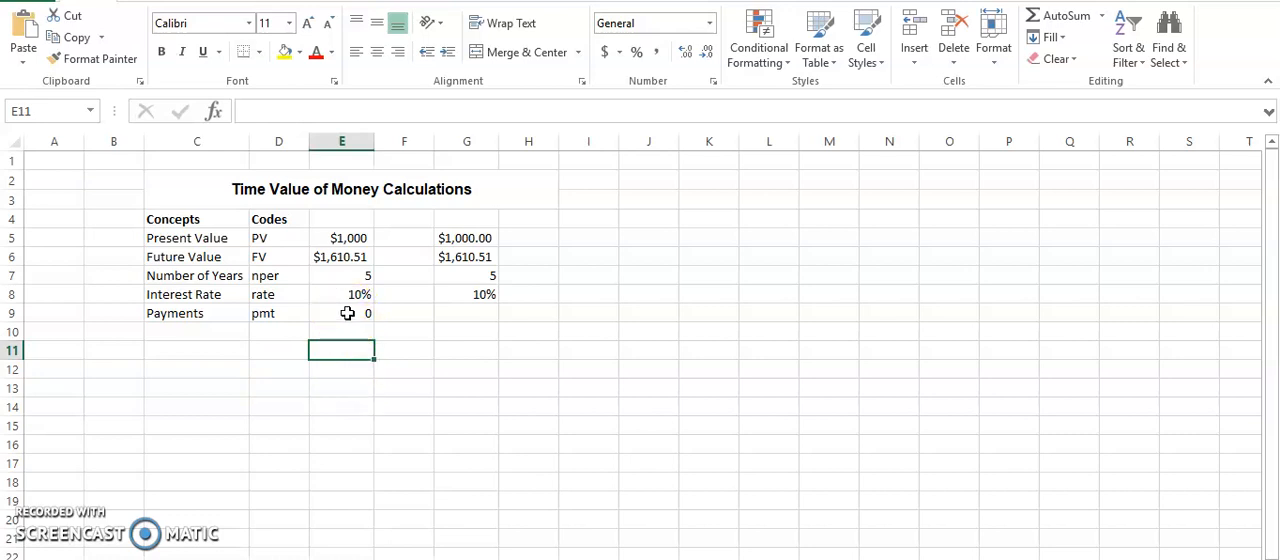
left_click(340, 312)
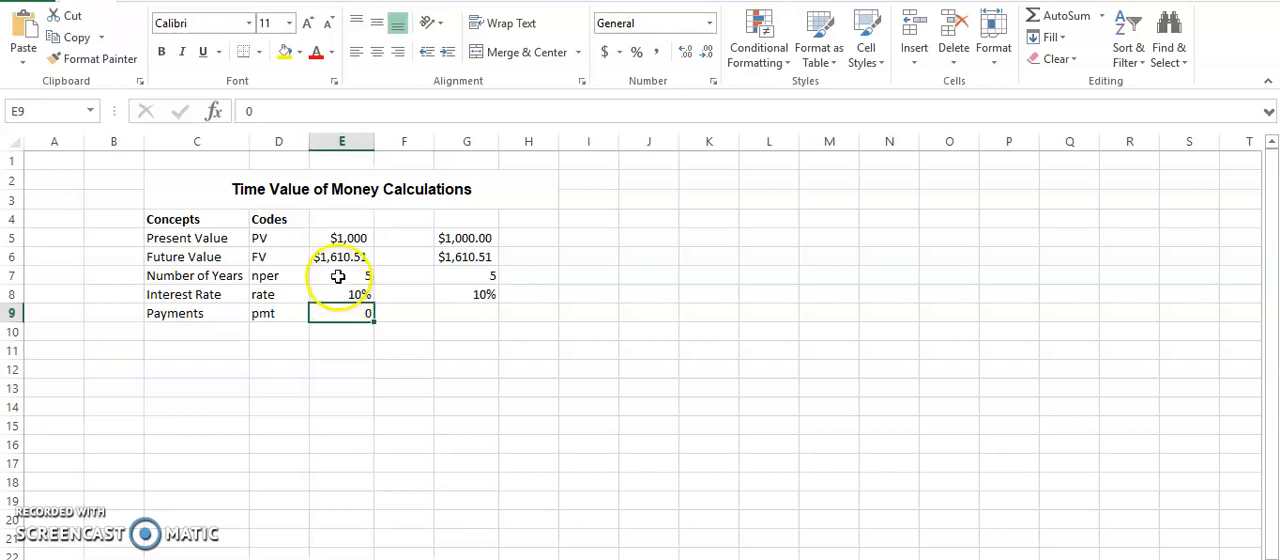
left_click(340, 256)
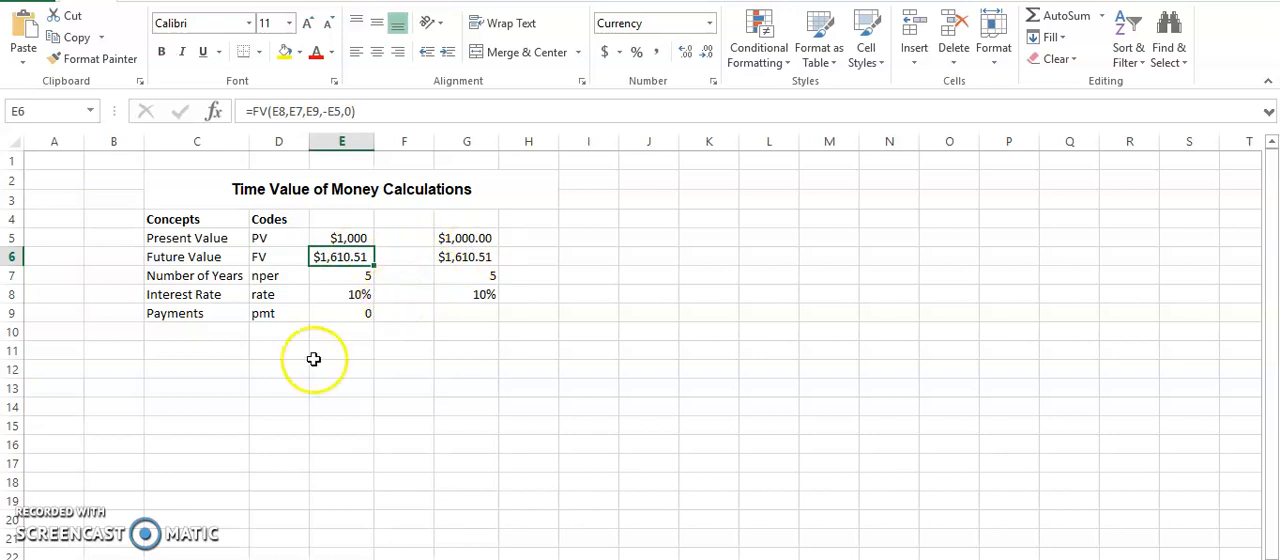
mouse_move(254, 342)
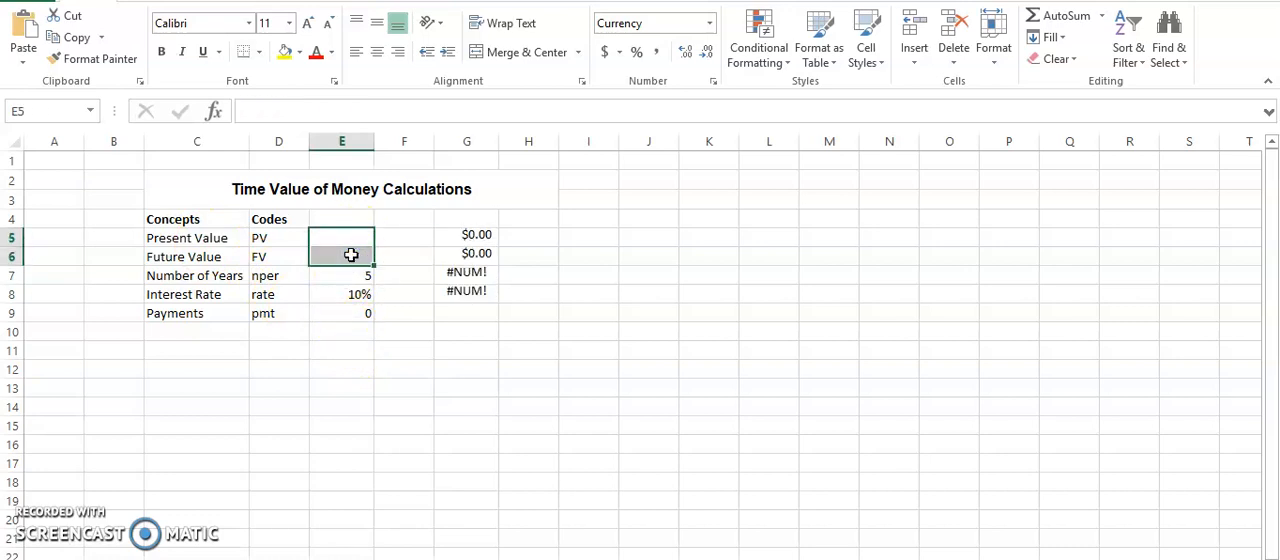
Step: Set the Payments input in E9 to $1,000 for the annuity scenario
left_click(340, 312)
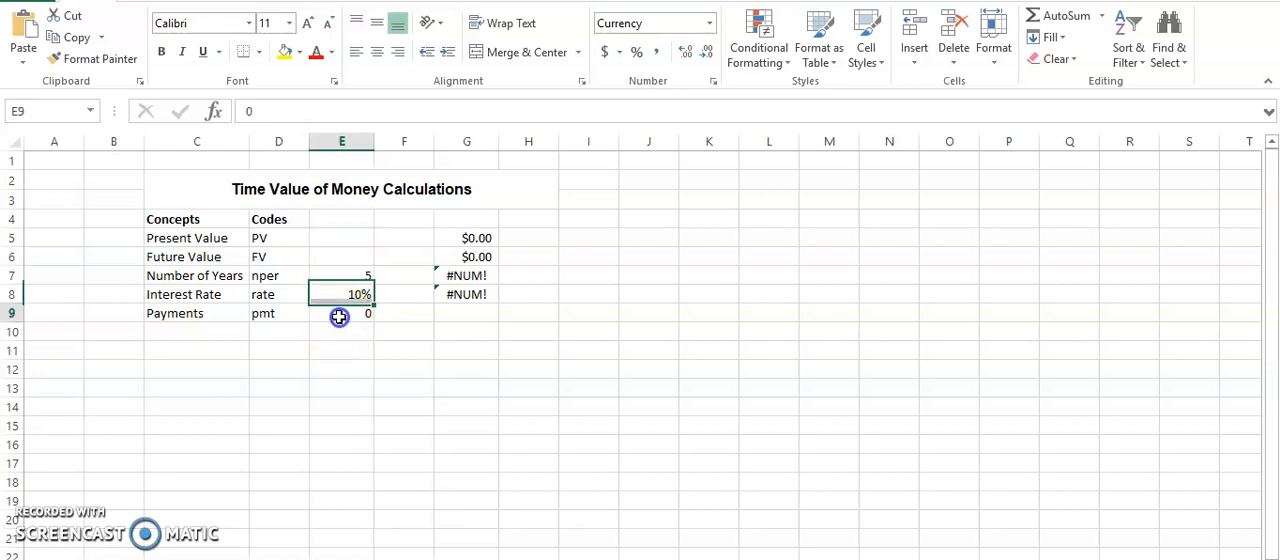
left_click(342, 312)
type("$")
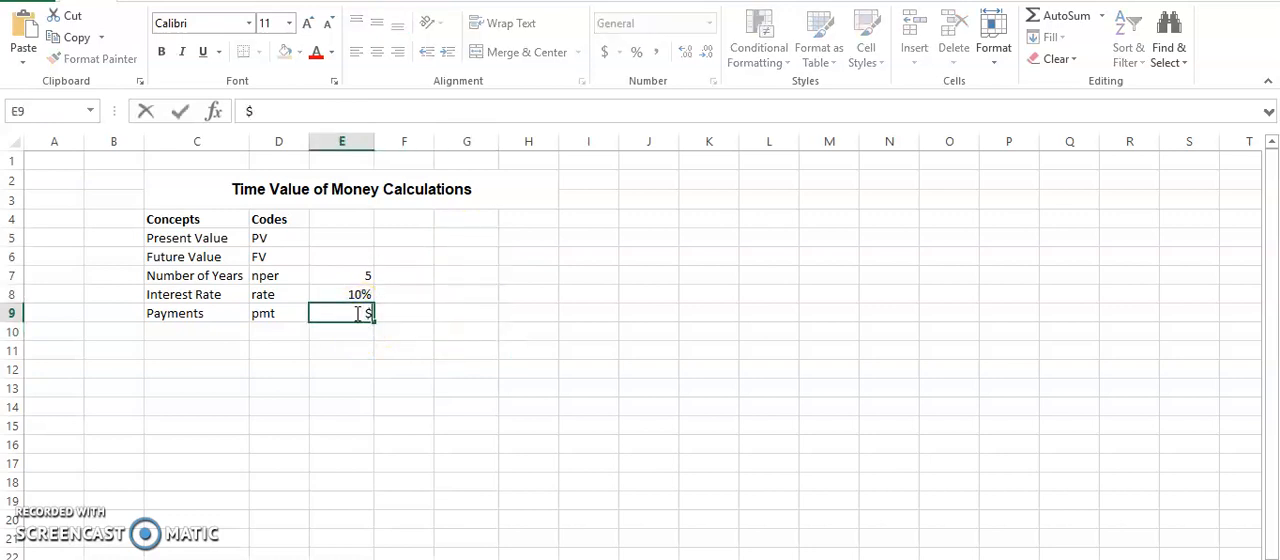
type("1000")
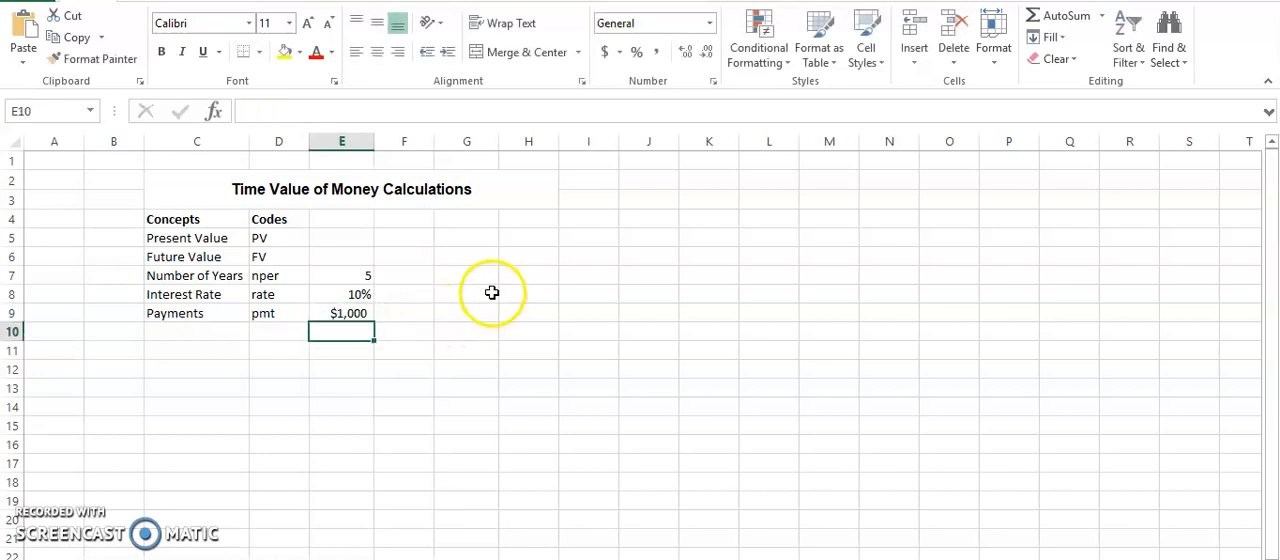
mouse_move(464, 316)
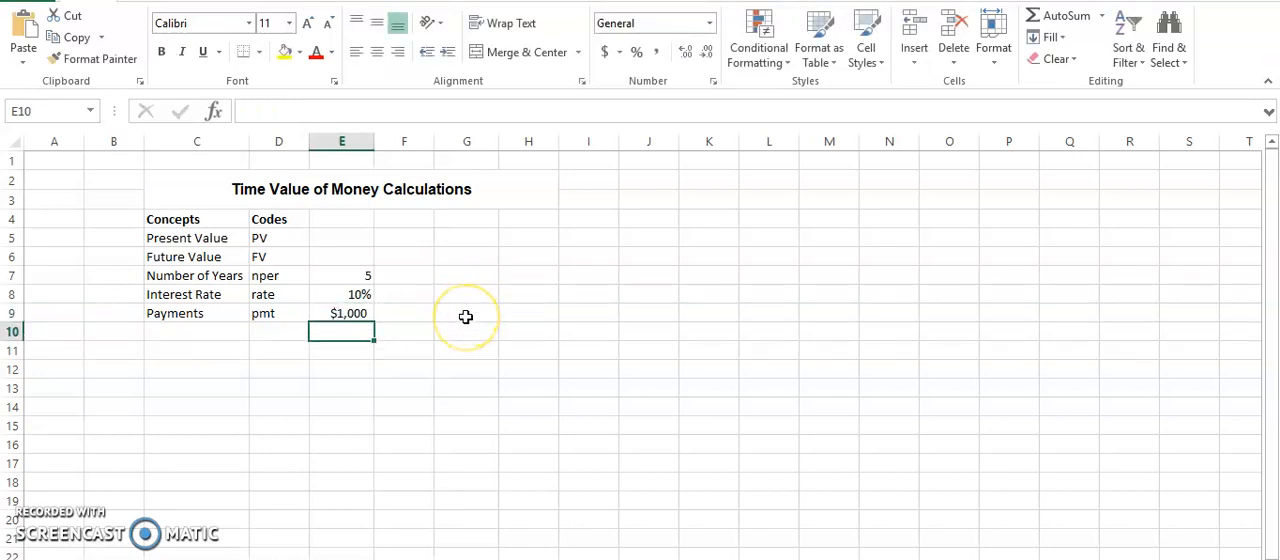
mouse_move(458, 256)
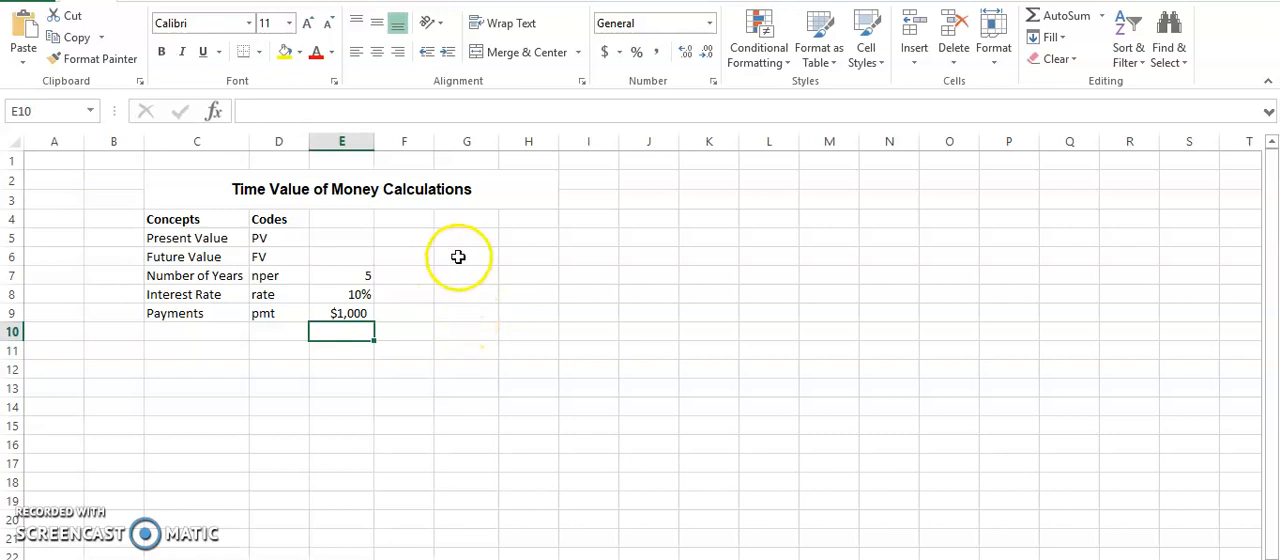
left_click(466, 256)
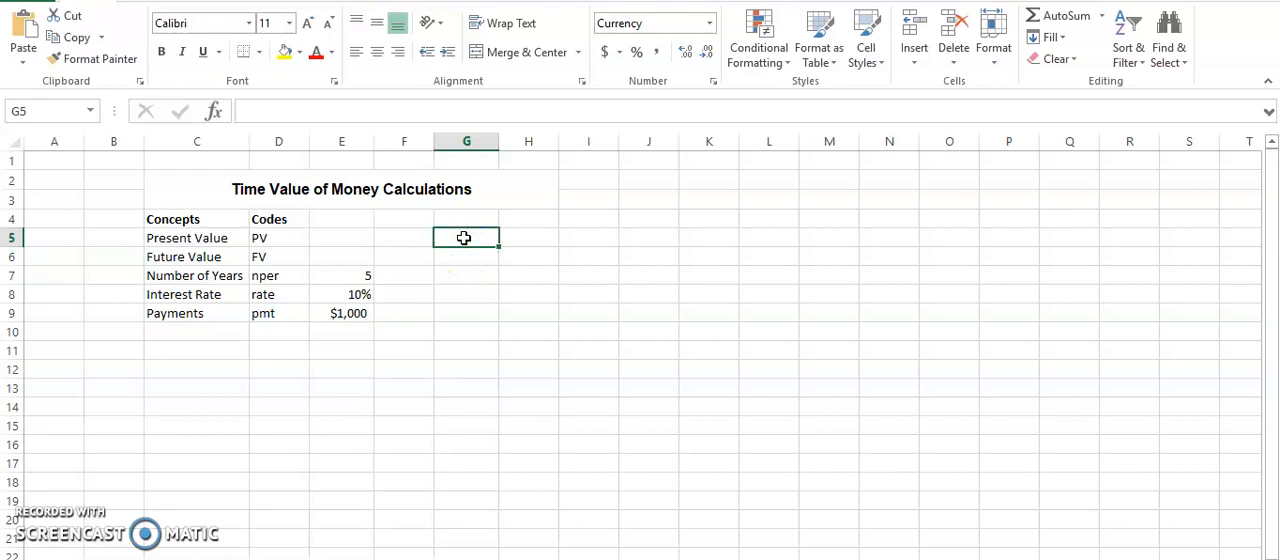
Step: Enter =PV(E8,E7,E9,0,0) in G5, returning roughly ($3,790) for the $1,000 payments
type("=")
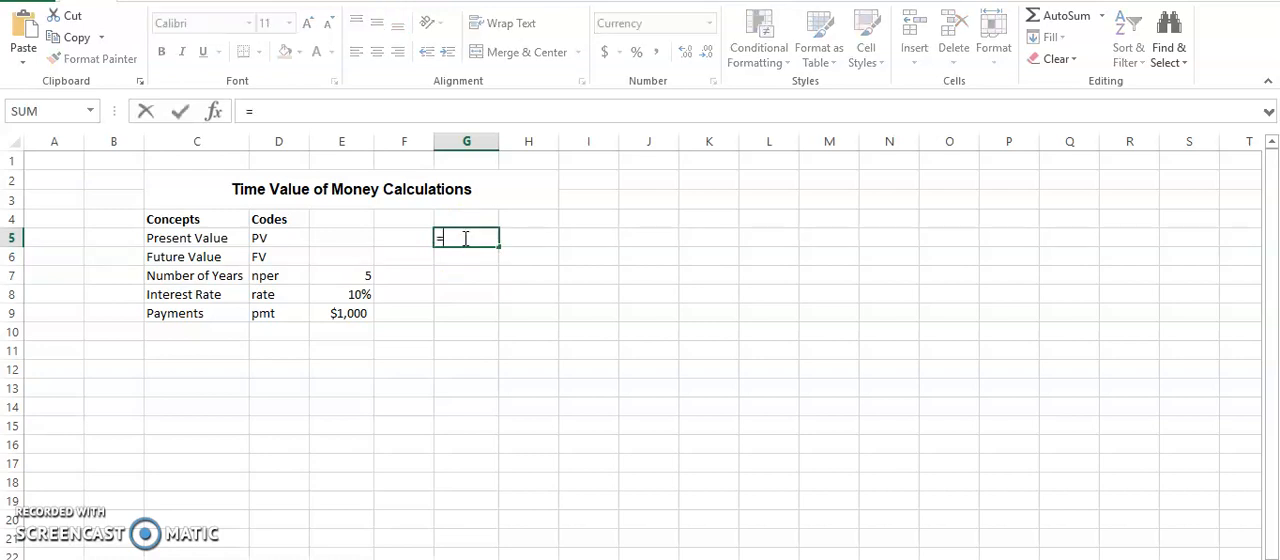
type("pv(")
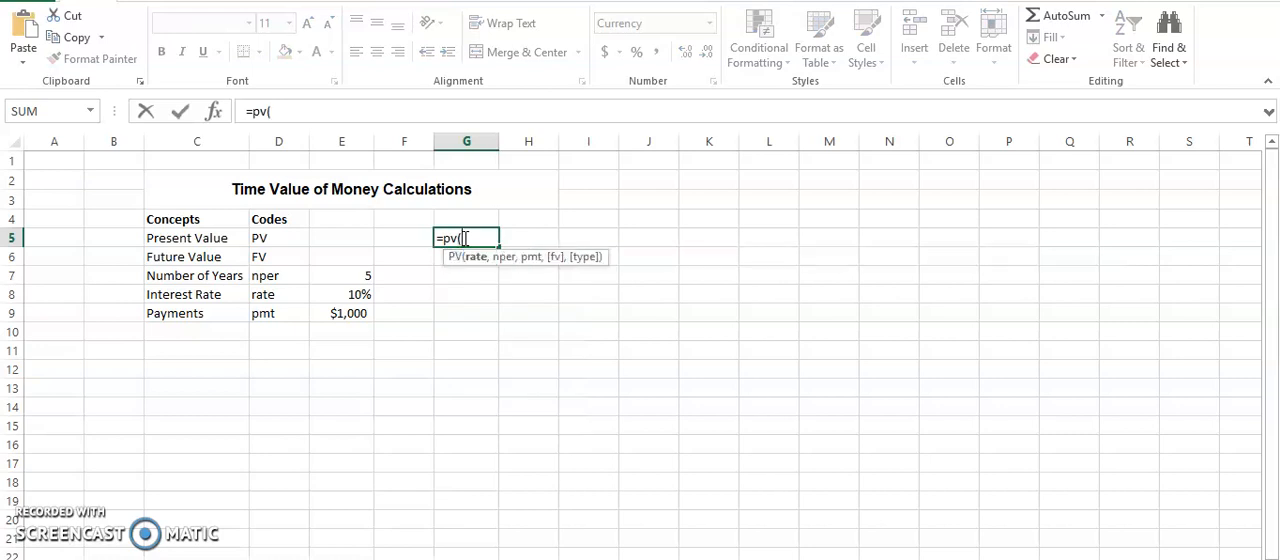
left_click(340, 294)
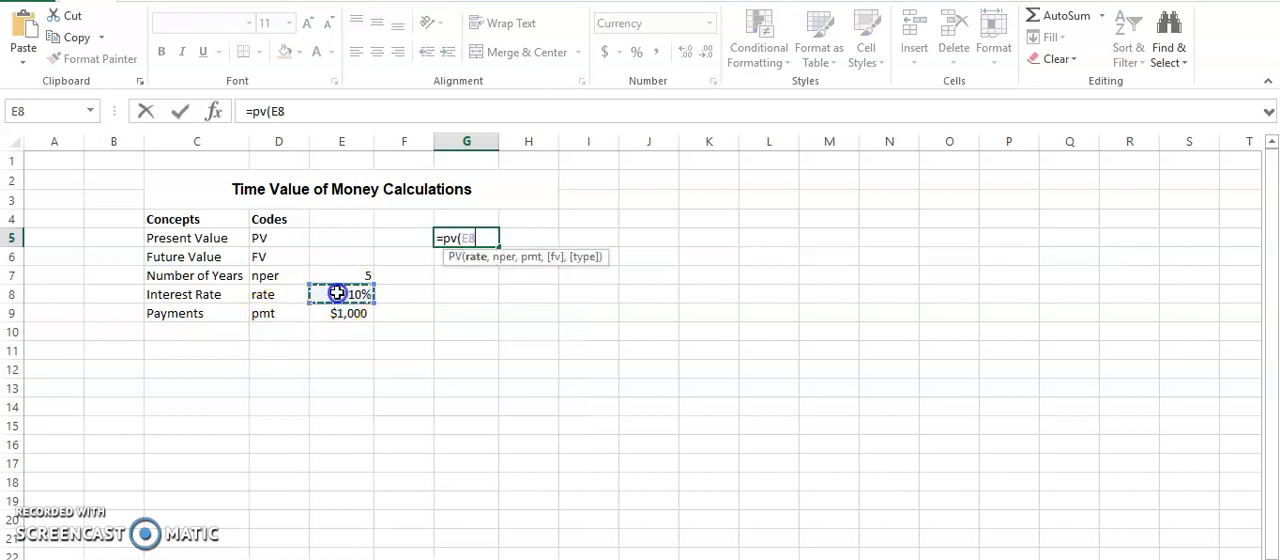
type(",")
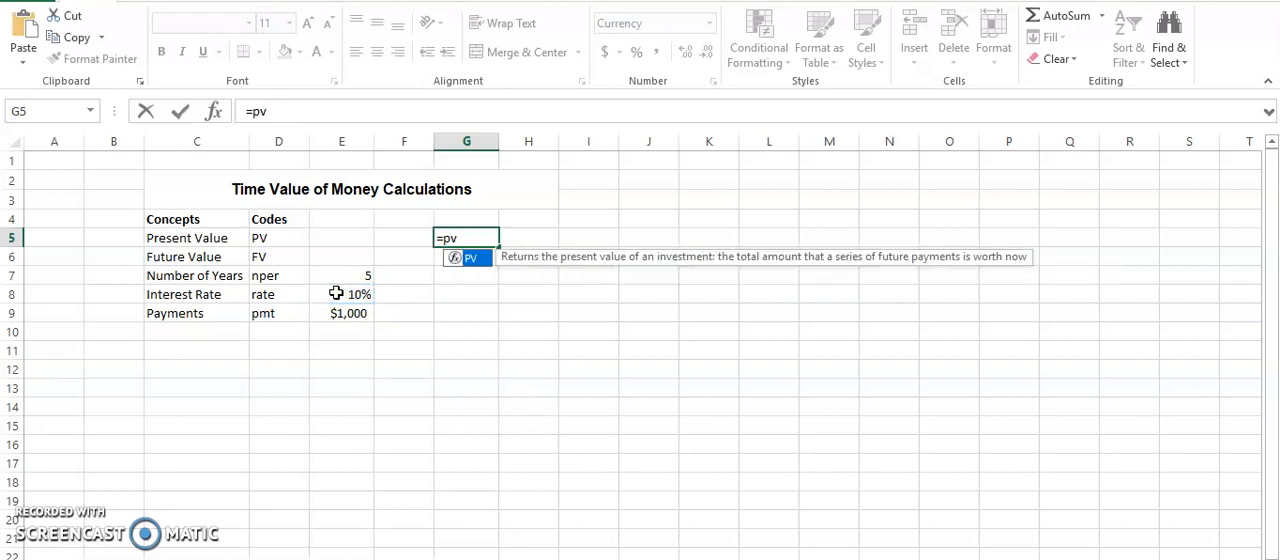
type("(")
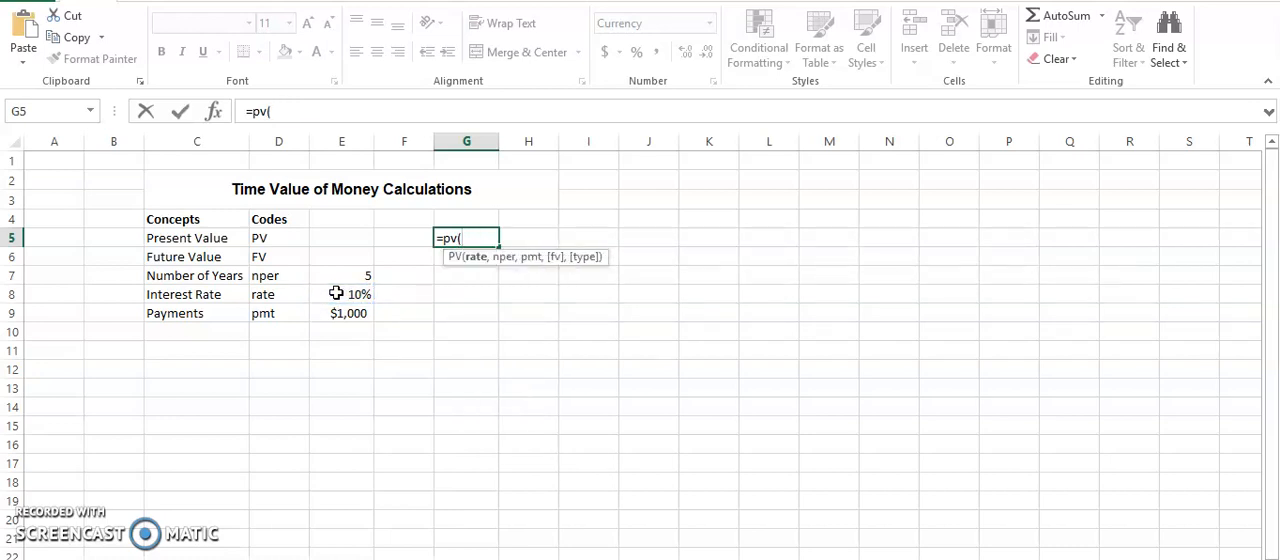
left_click(340, 294)
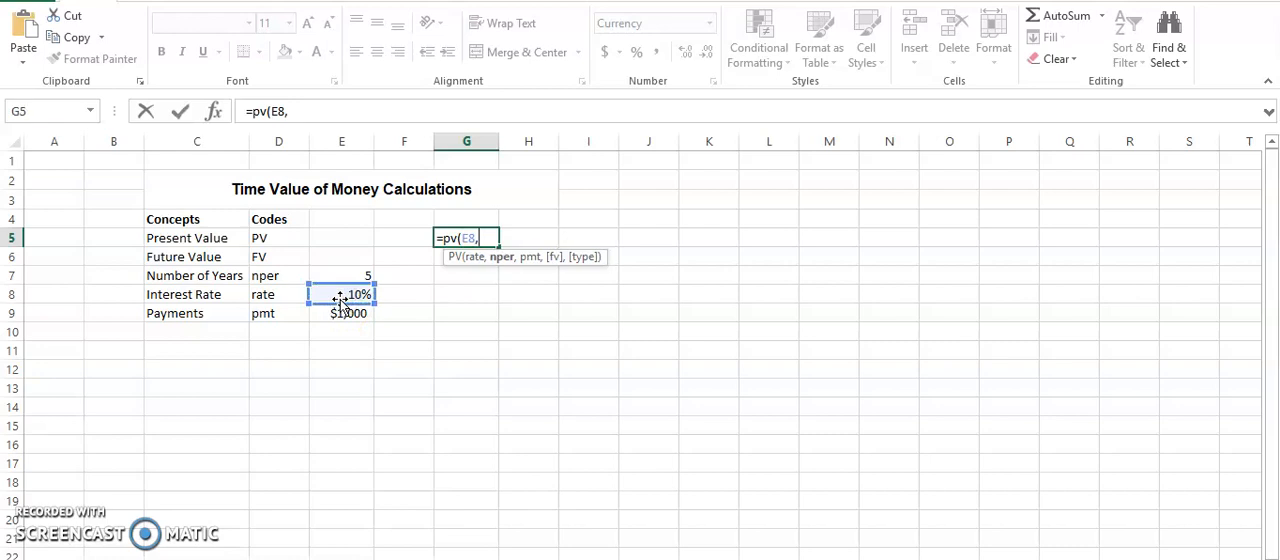
left_click(340, 276)
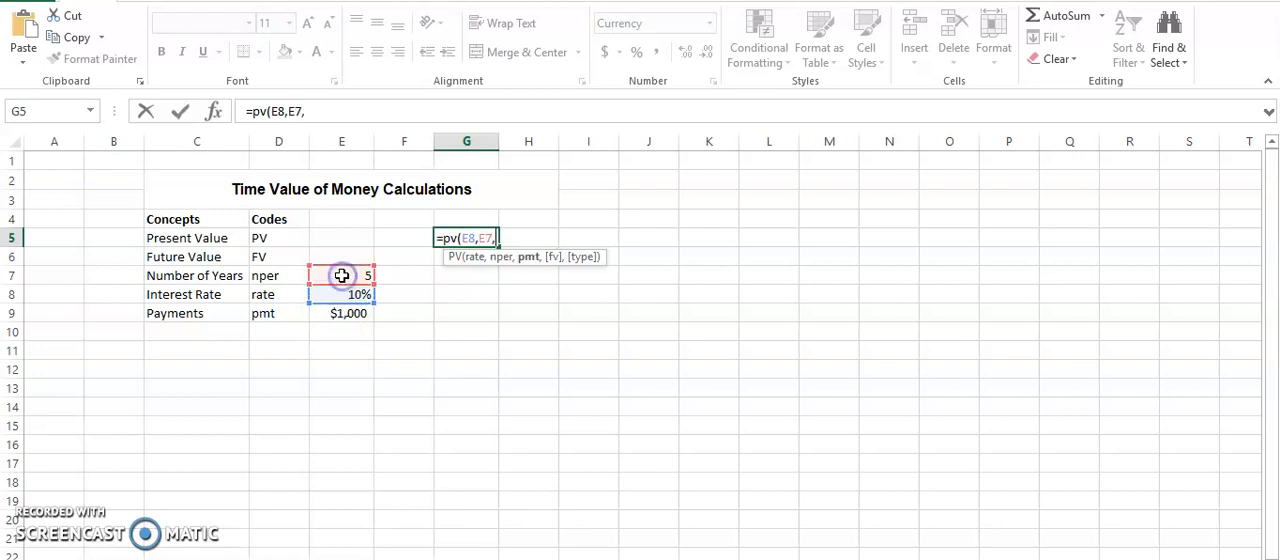
left_click(340, 312)
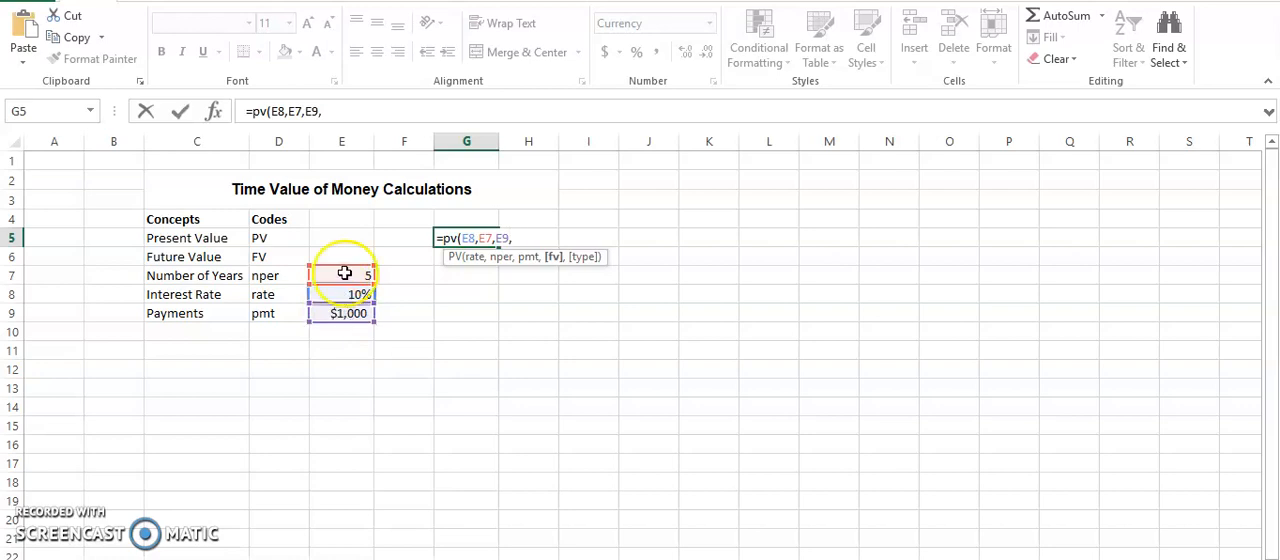
type("0")
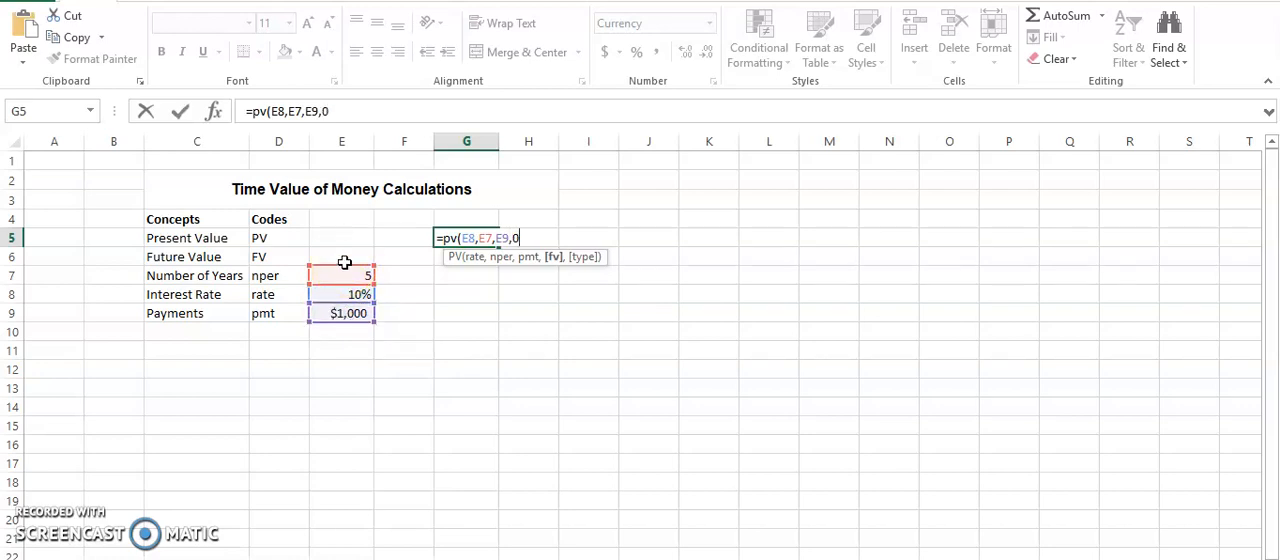
type(",")
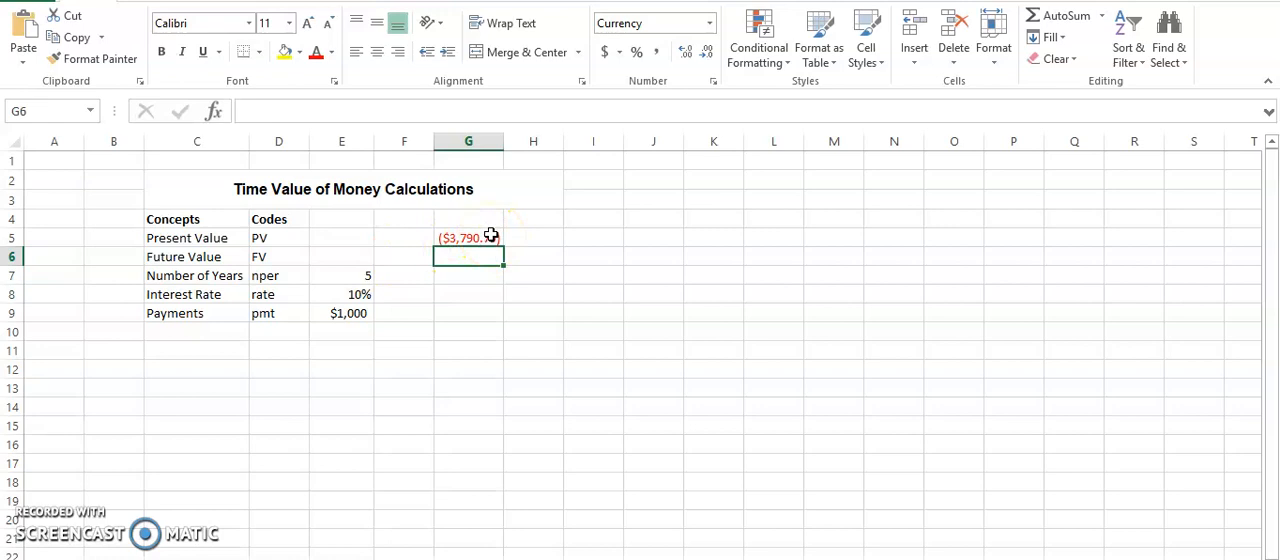
Step: Check the PV formula in G5 showing zero future value and payment timing
left_click(468, 238)
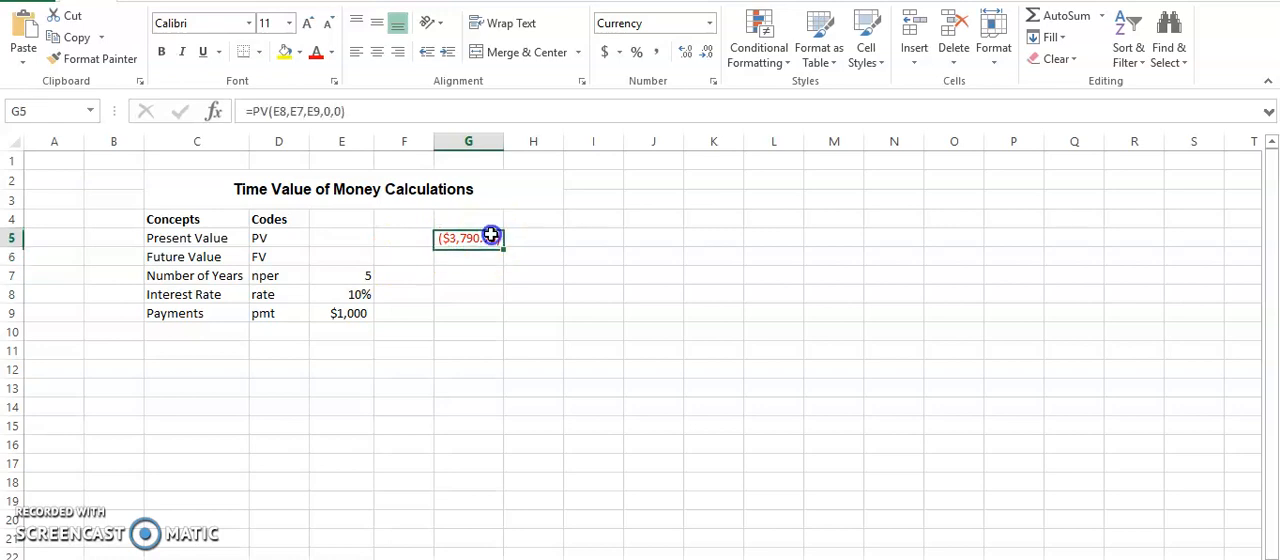
mouse_move(516, 308)
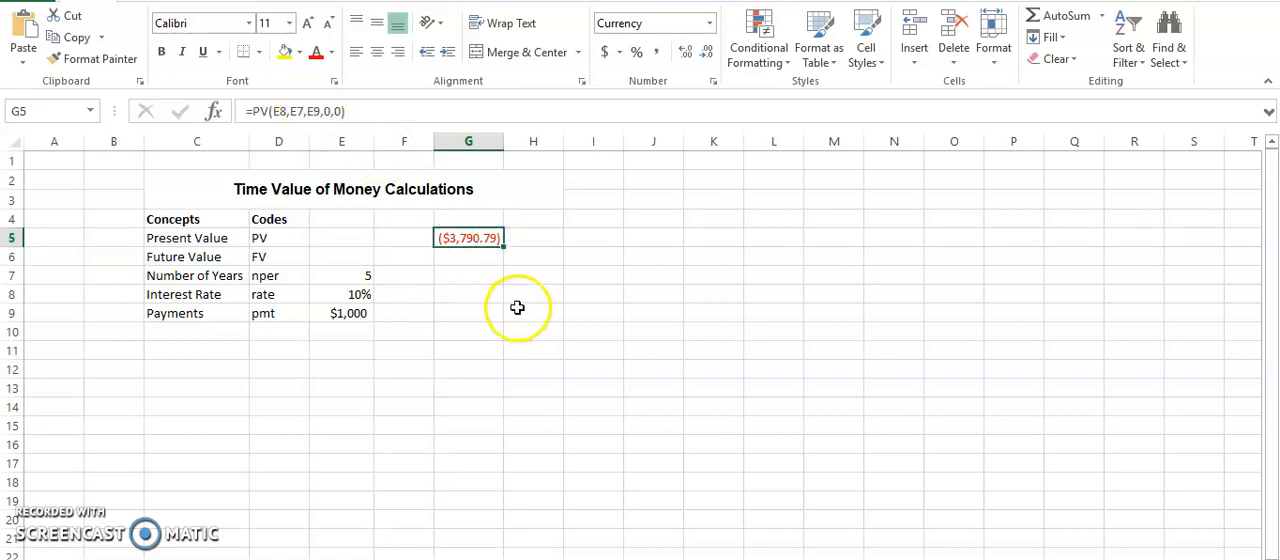
mouse_move(548, 296)
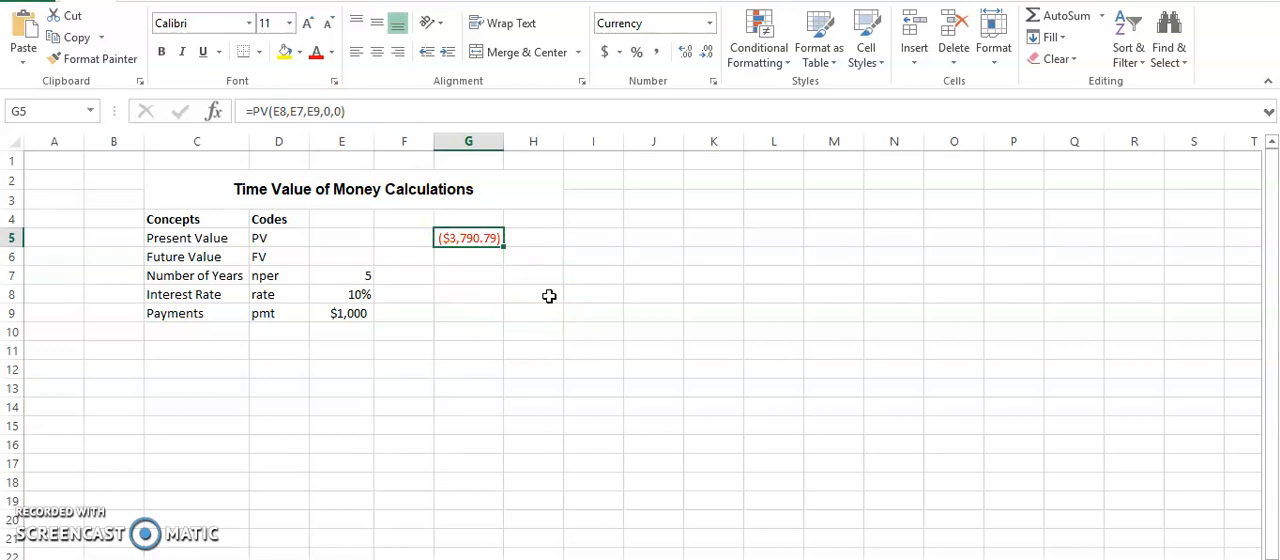
mouse_move(484, 264)
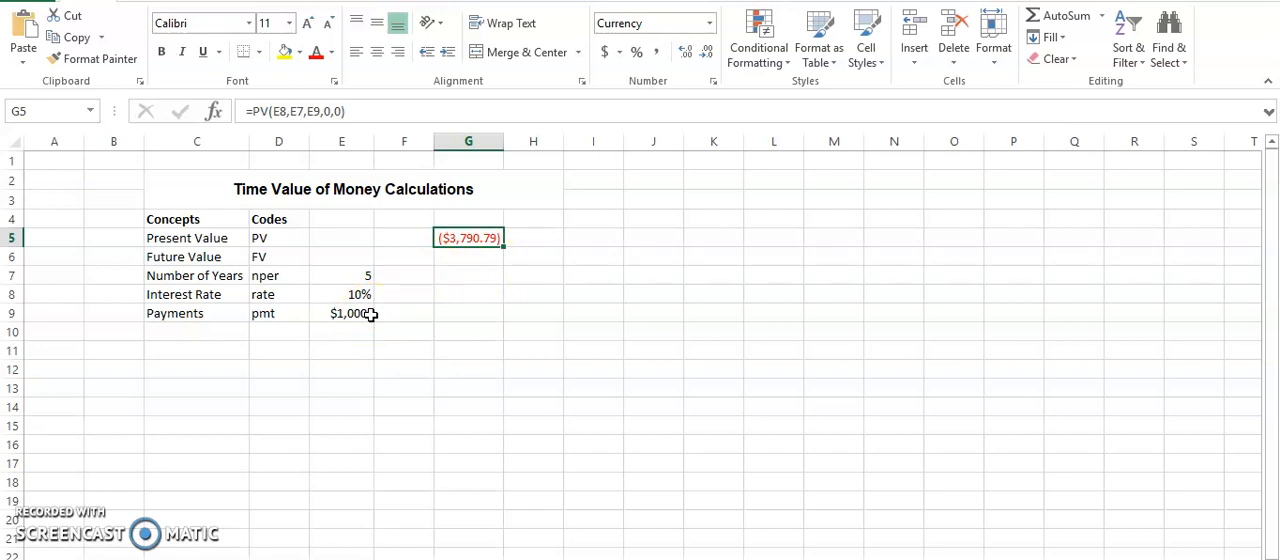
mouse_move(484, 260)
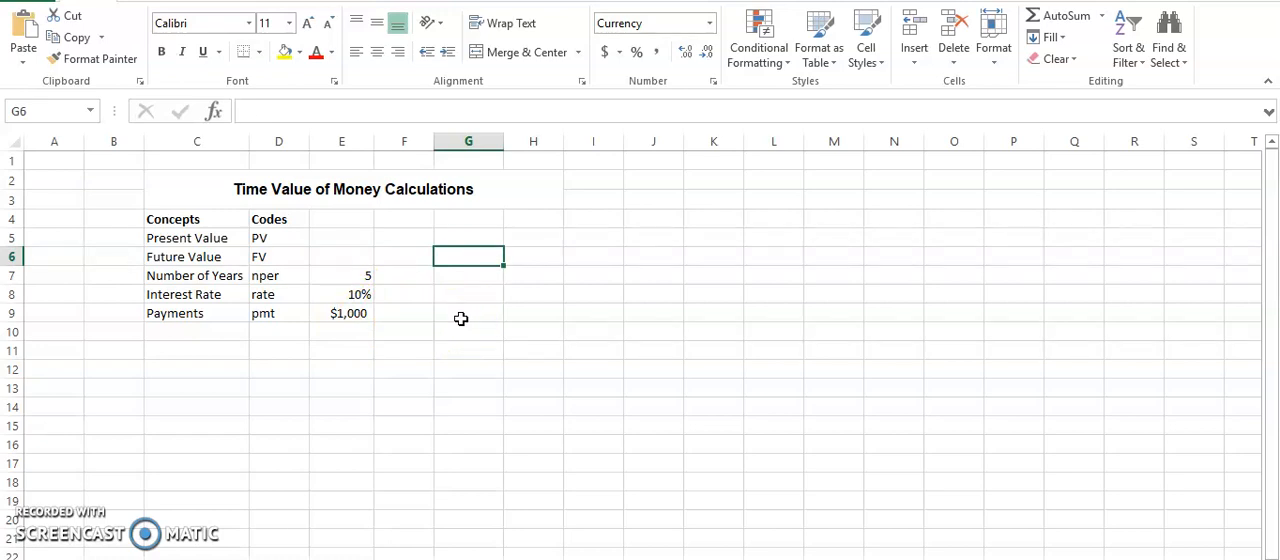
Step: Enter =FV(E8,E7,E9,0,0) in G6, returning roughly ($6,105) for the $1,000 payments
type("=fv(*")
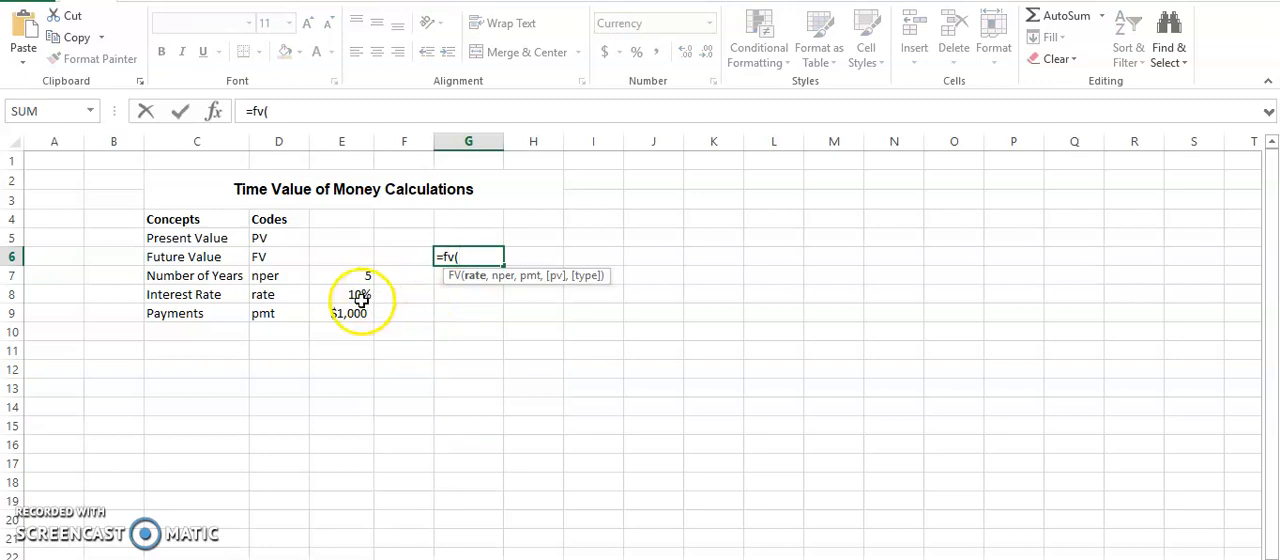
left_click(350, 294)
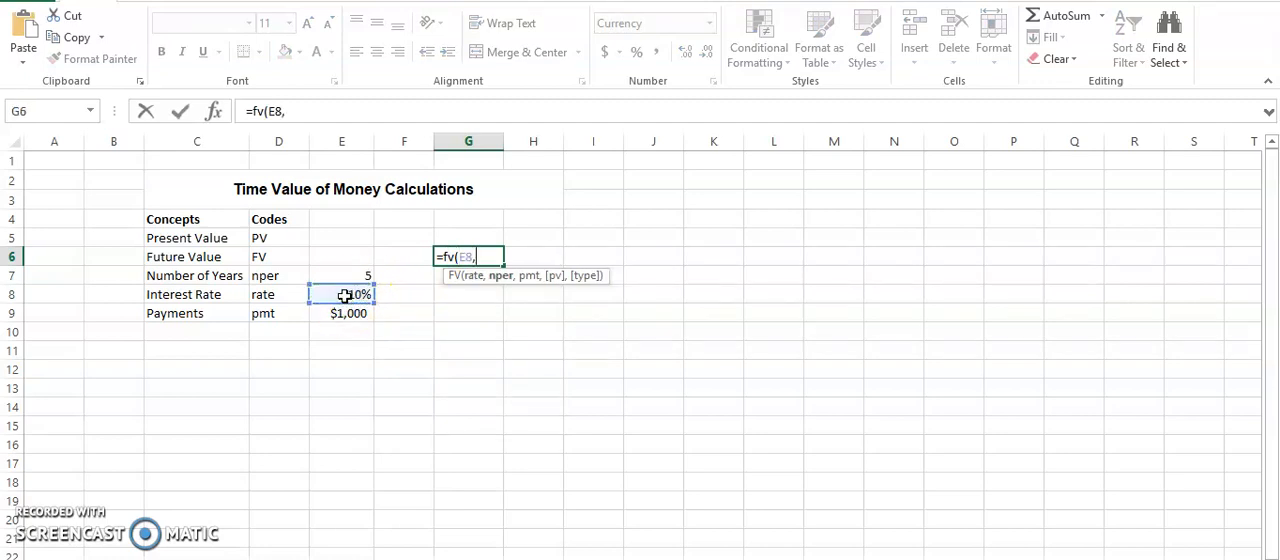
left_click(340, 276)
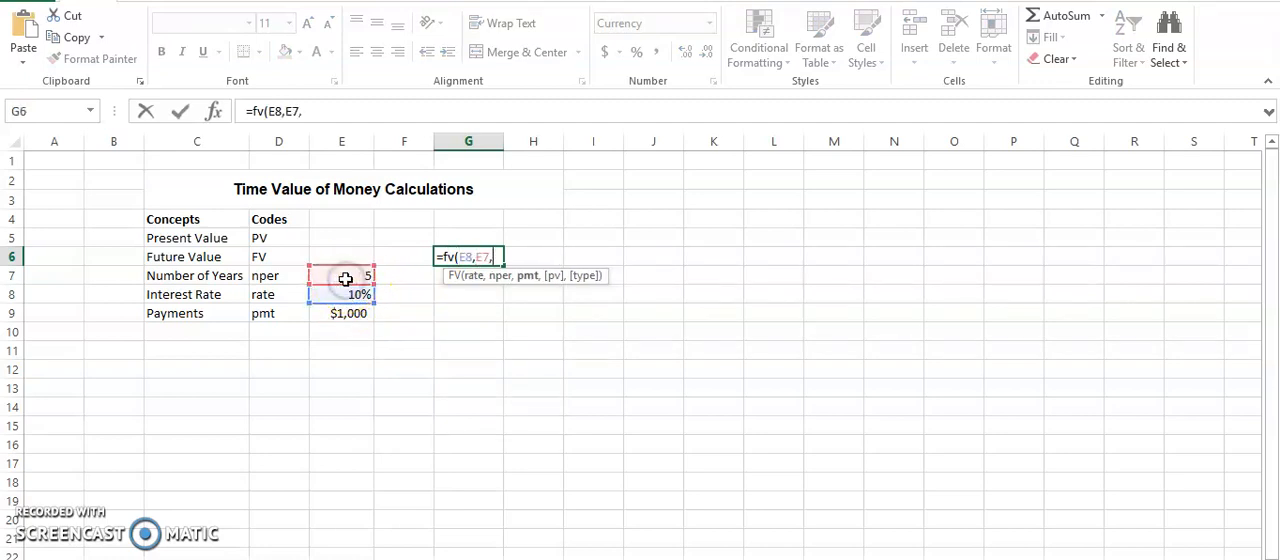
left_click(340, 312)
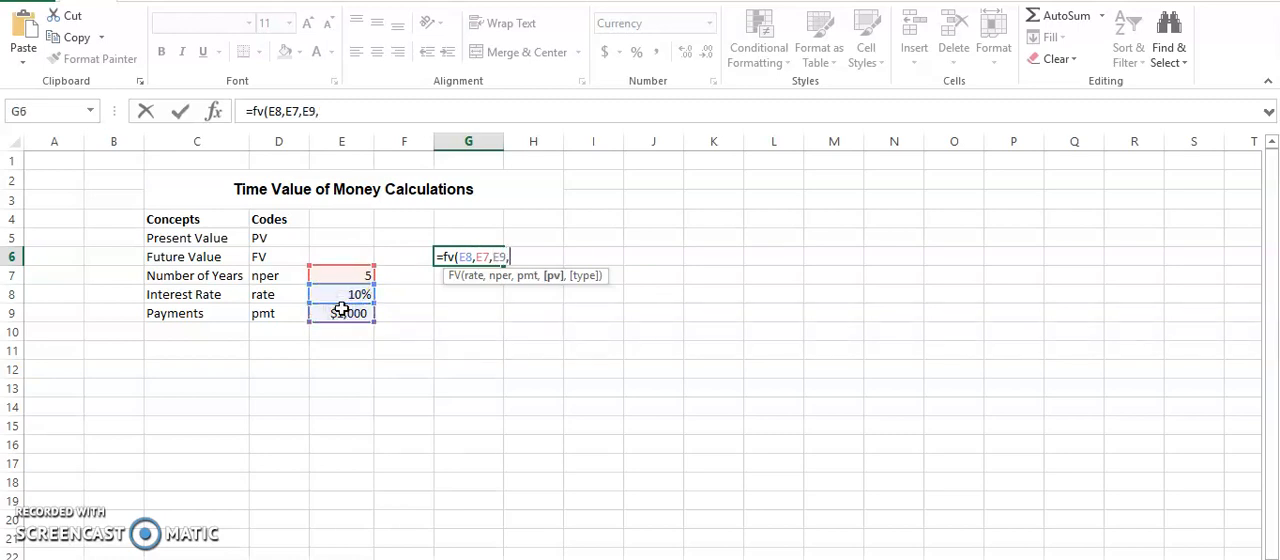
type("0,")
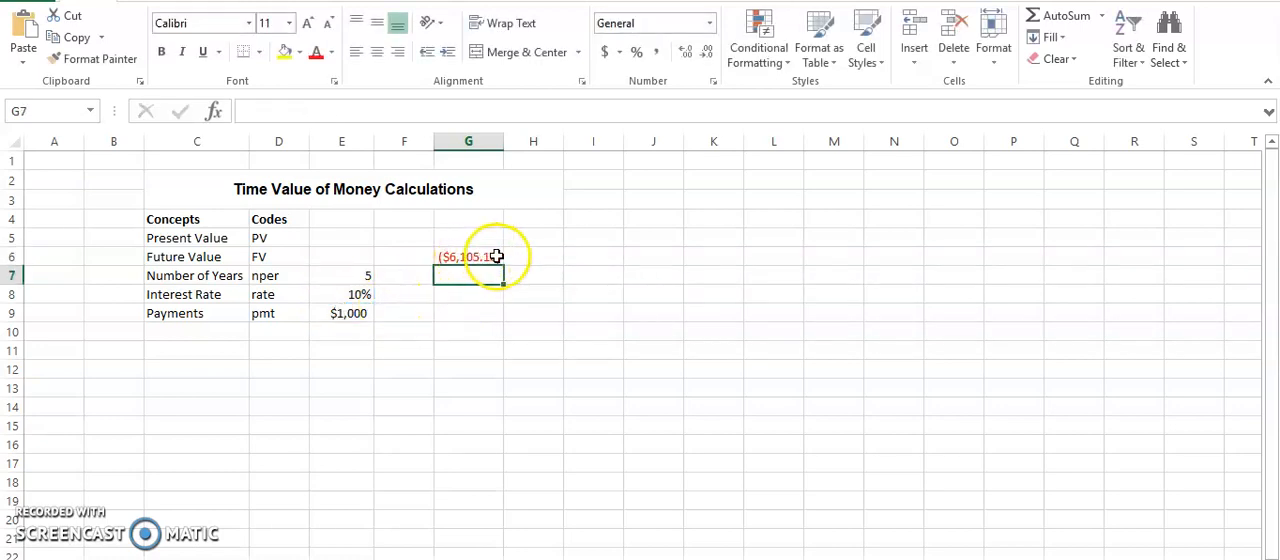
Step: Negate the G6 formula to =-FV(E8,E7,E9,0,0) so Future Value shows $6,105.10
left_click(468, 256)
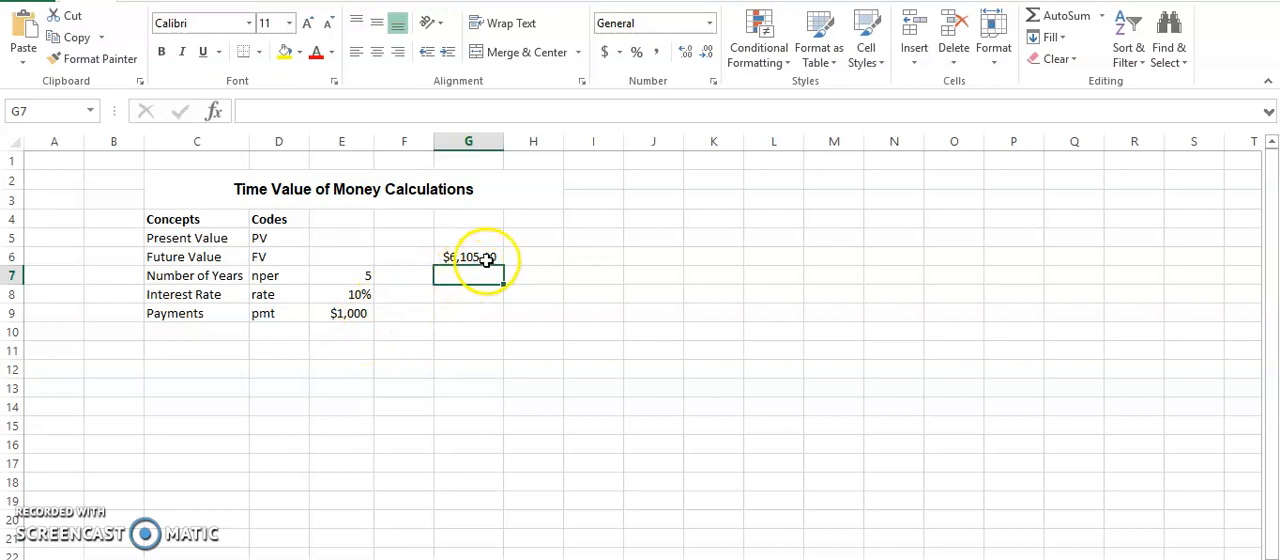
left_click(468, 256)
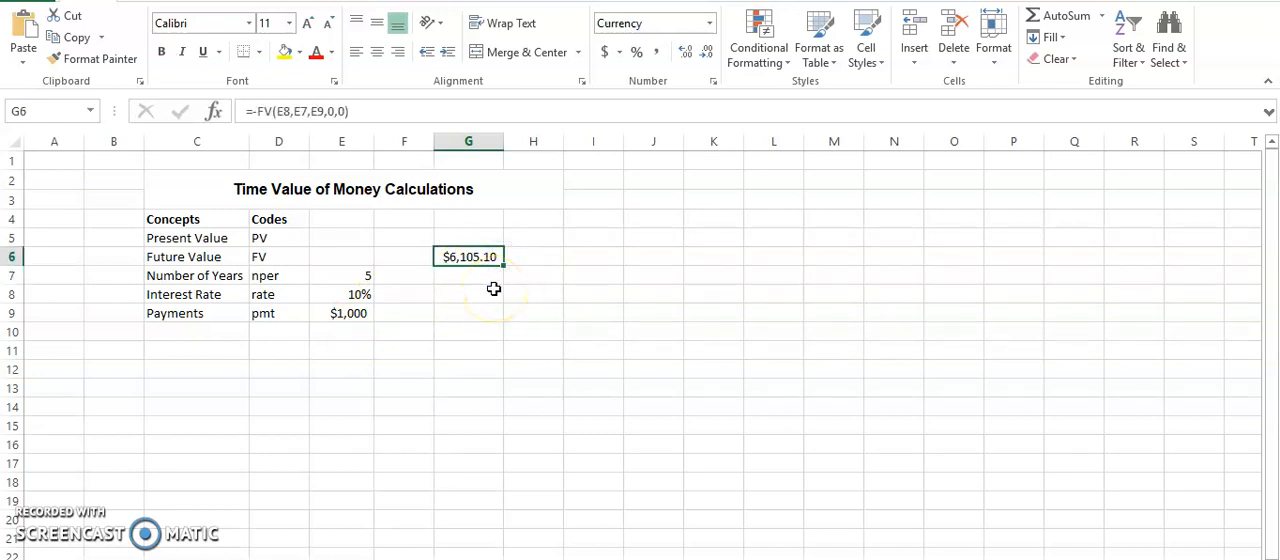
mouse_move(324, 418)
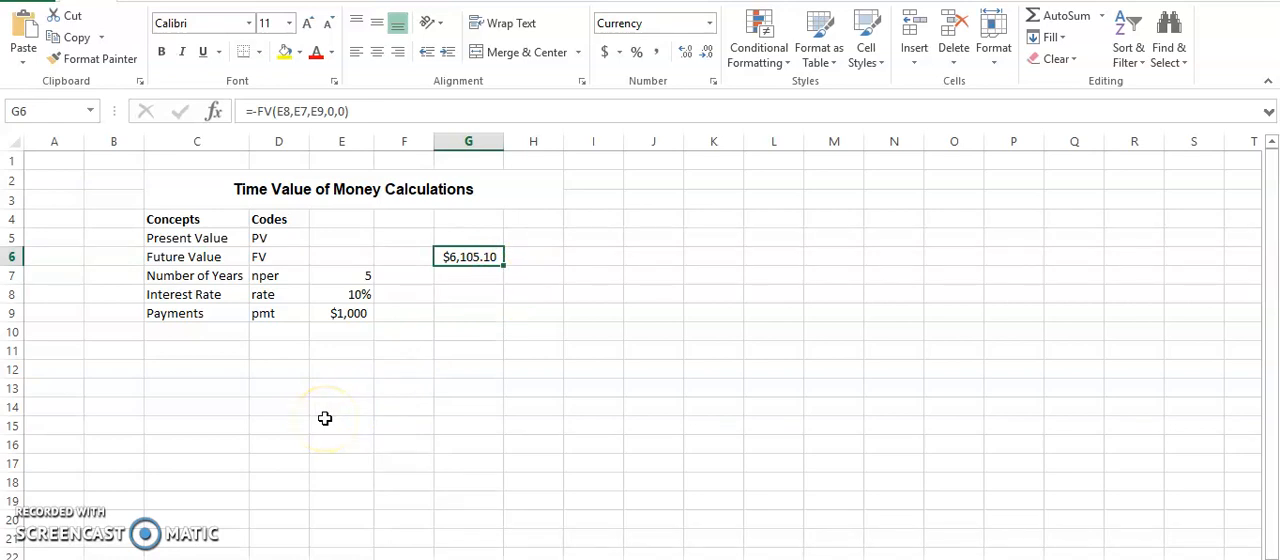